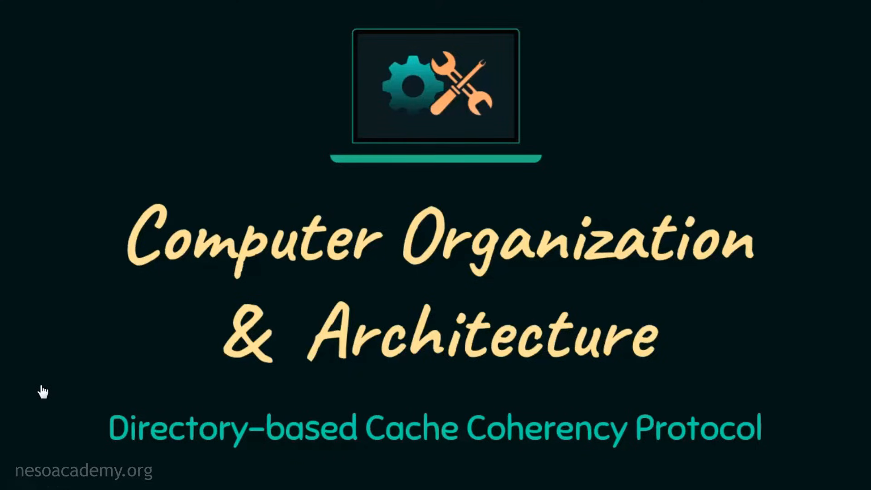
mouse_move(59, 418)
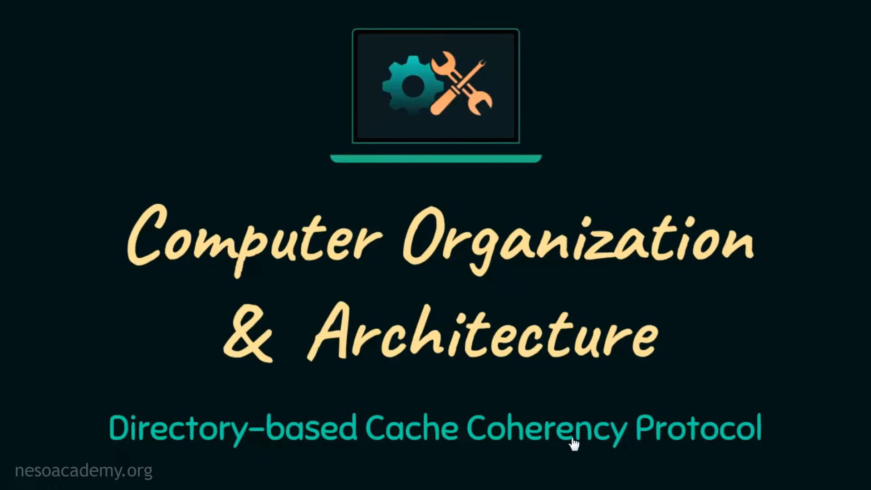
mouse_move(763, 452)
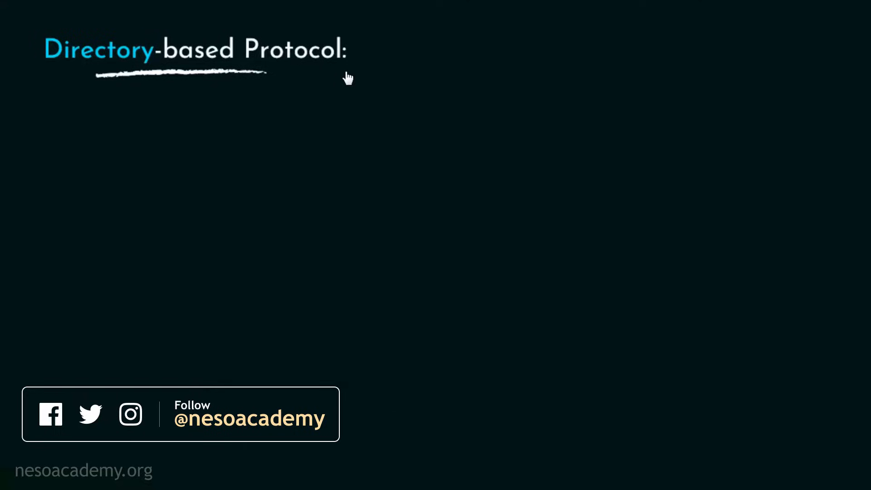
mouse_move(82, 23)
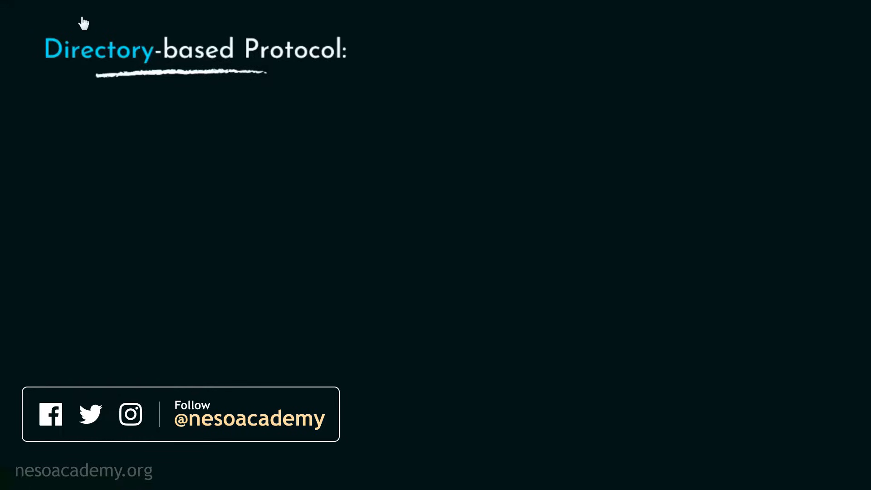
mouse_move(339, 71)
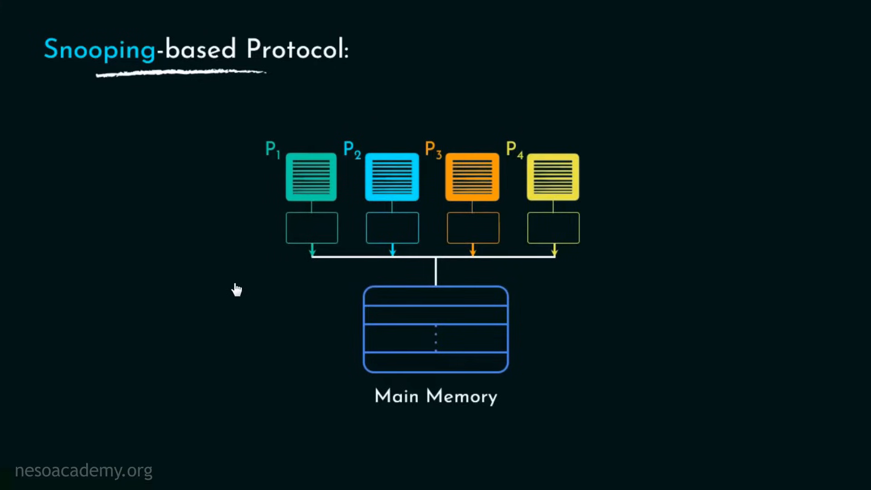
mouse_move(537, 260)
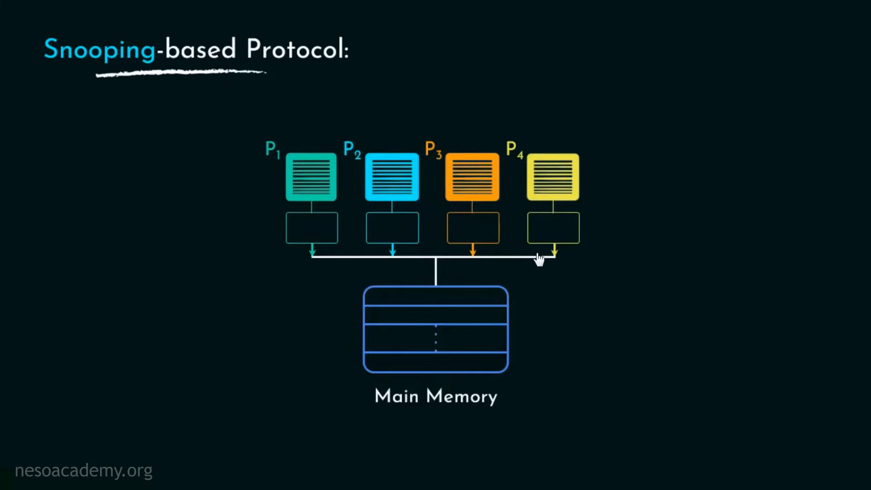
mouse_move(324, 280)
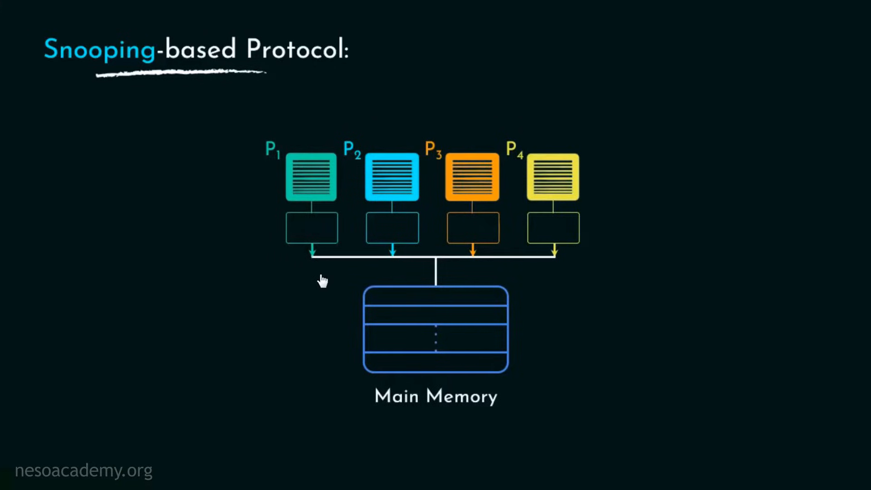
mouse_move(432, 271)
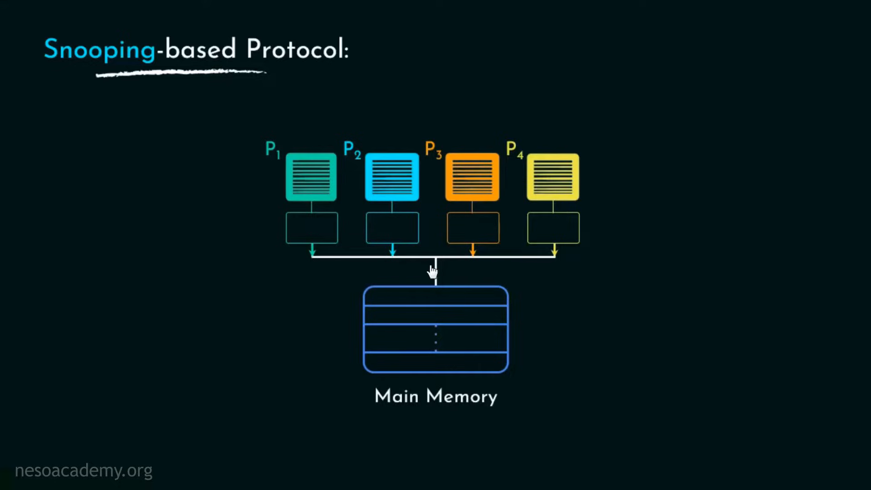
mouse_move(618, 253)
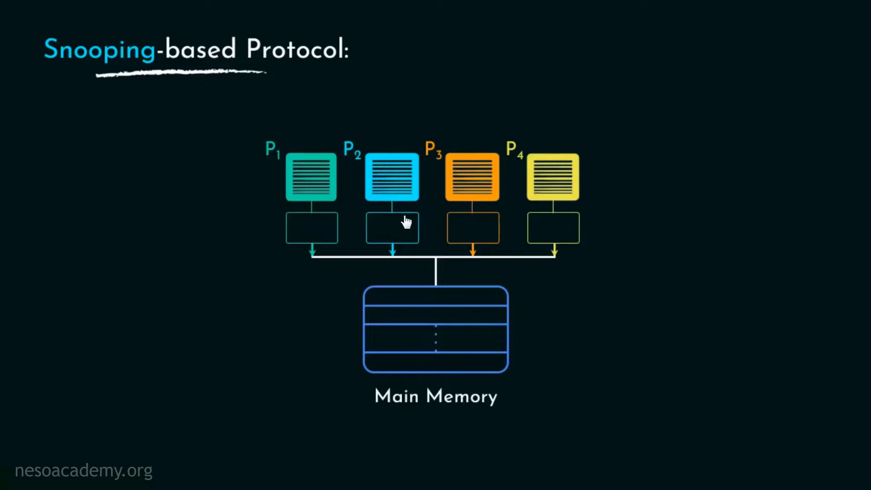
mouse_move(618, 193)
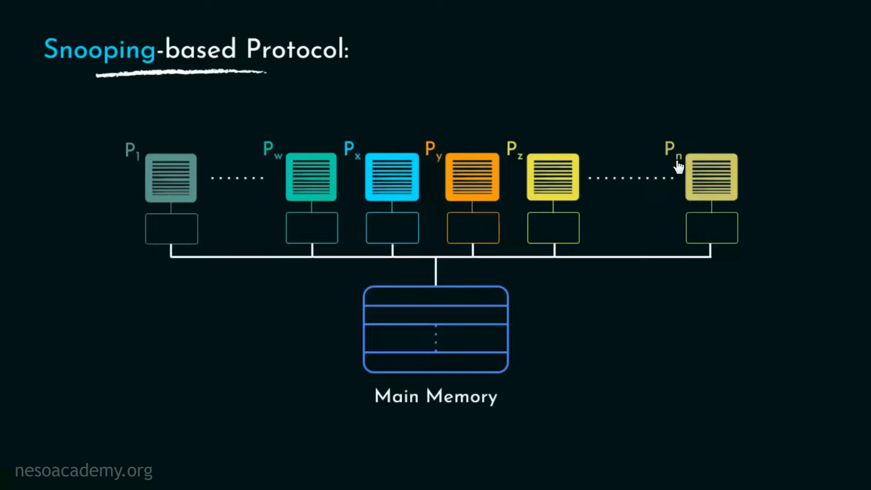
mouse_move(686, 173)
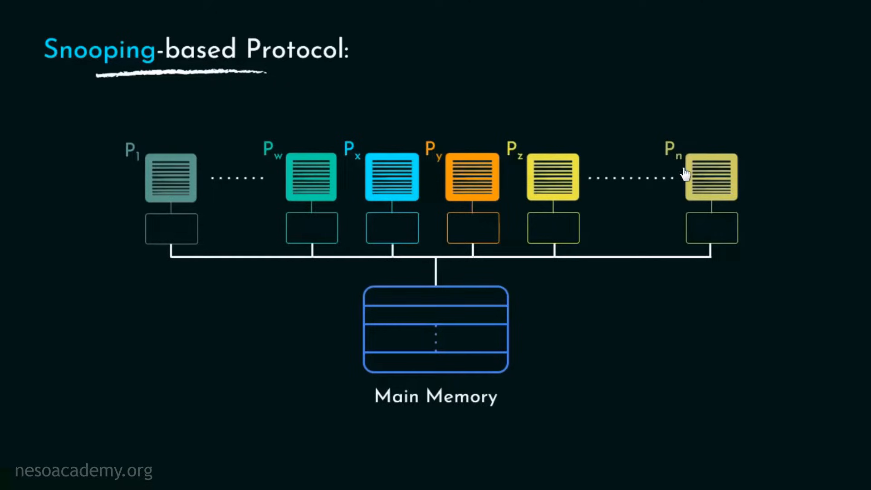
mouse_move(795, 159)
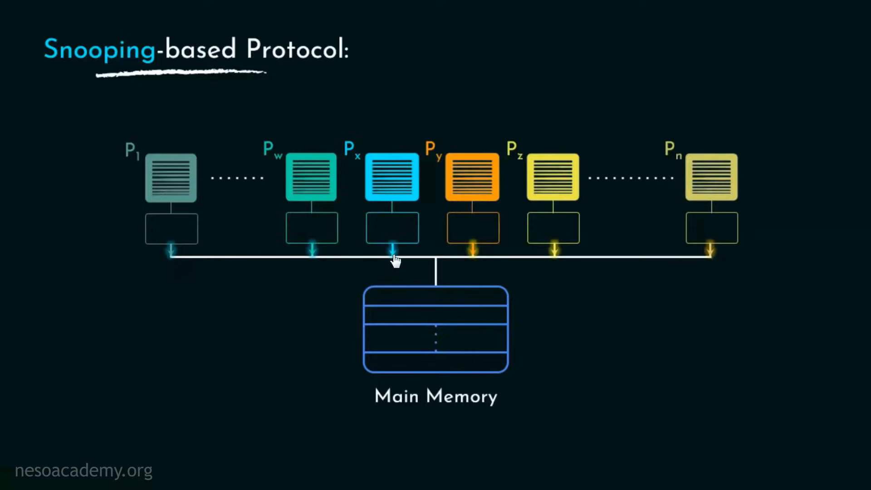
mouse_move(704, 262)
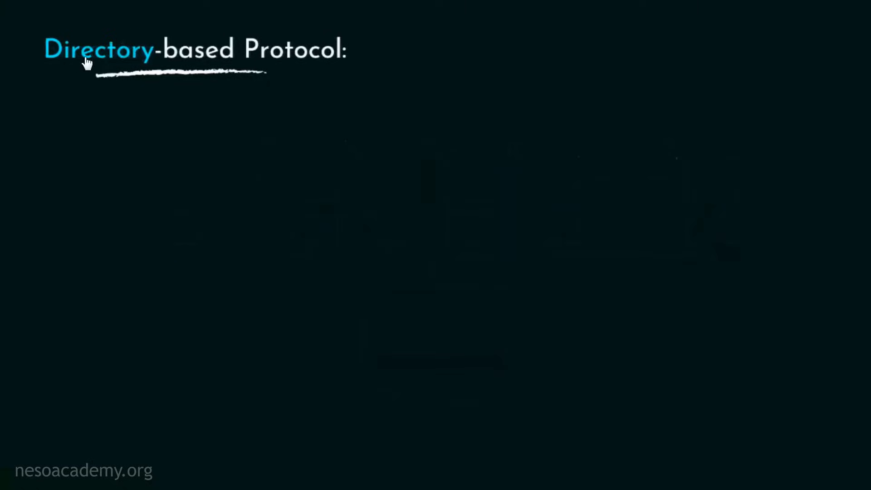
mouse_move(447, 76)
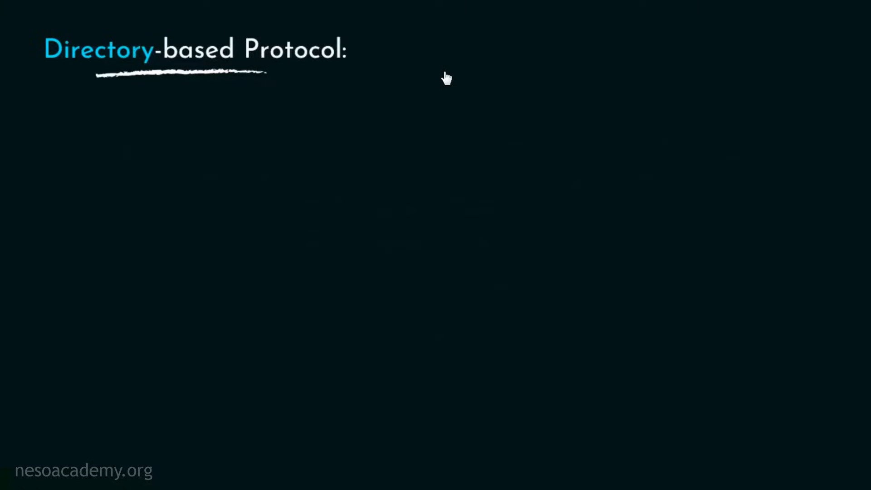
mouse_move(55, 39)
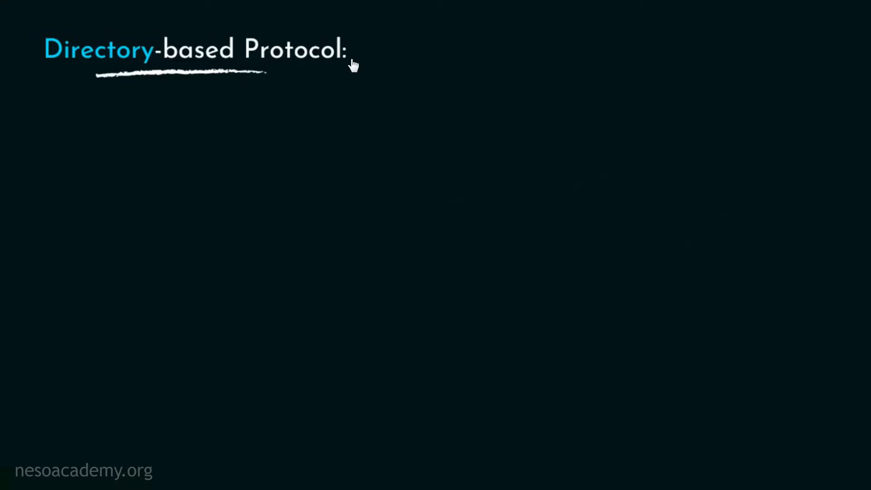
mouse_move(369, 67)
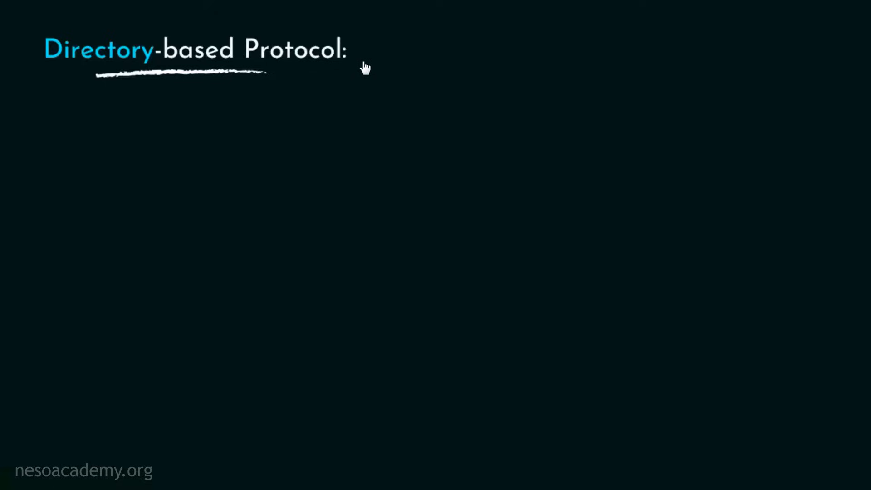
mouse_move(210, 73)
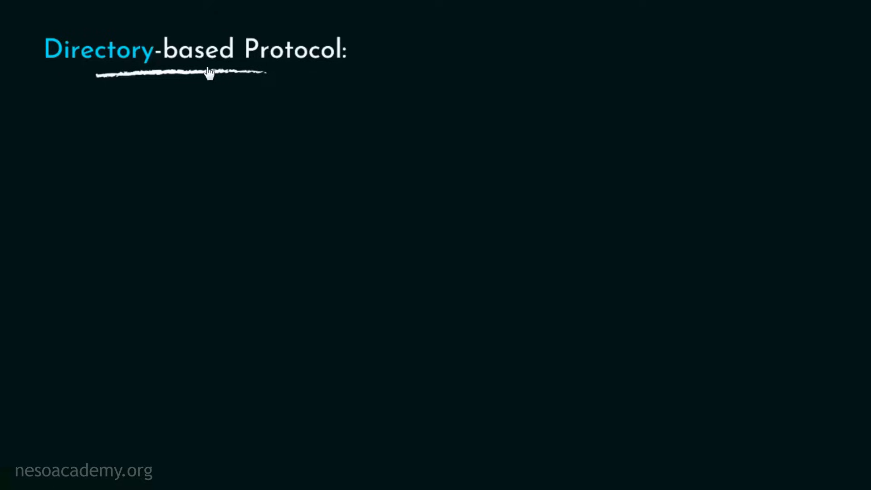
mouse_move(343, 68)
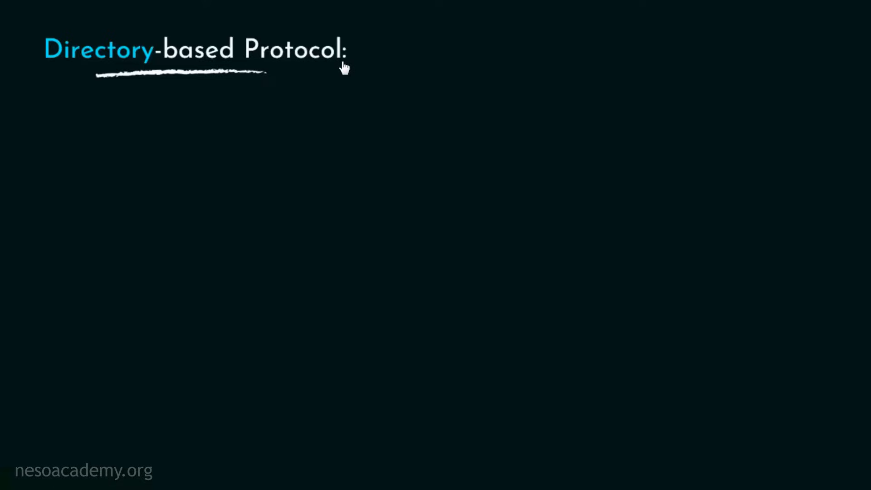
mouse_move(346, 71)
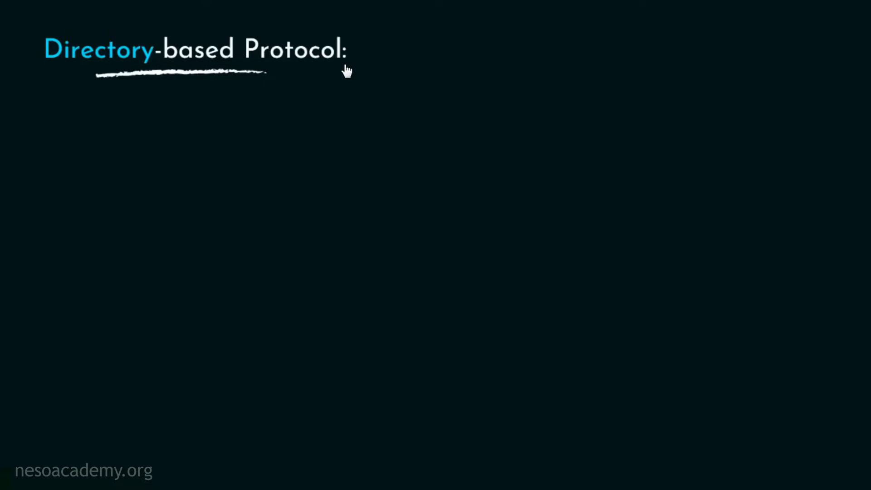
mouse_move(469, 84)
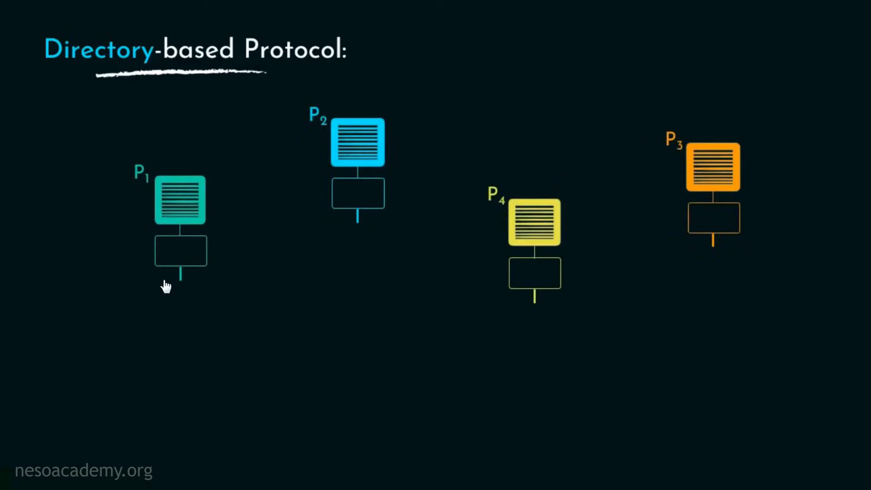
mouse_move(428, 83)
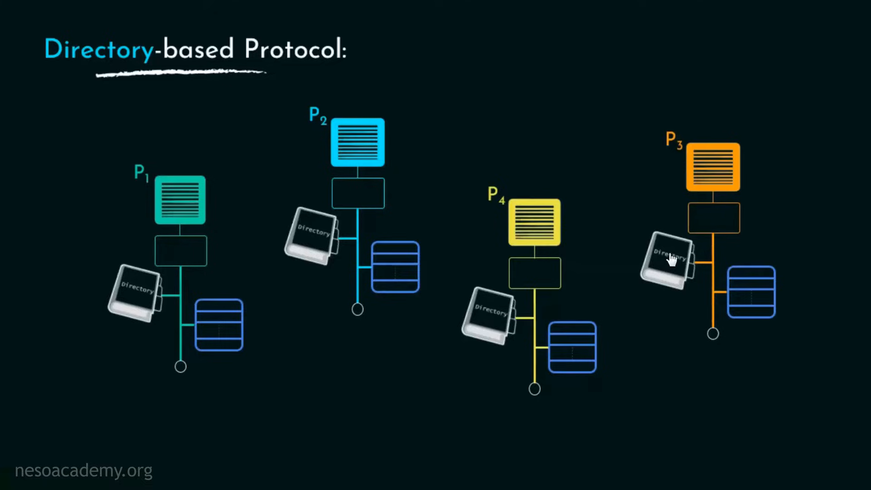
mouse_move(657, 309)
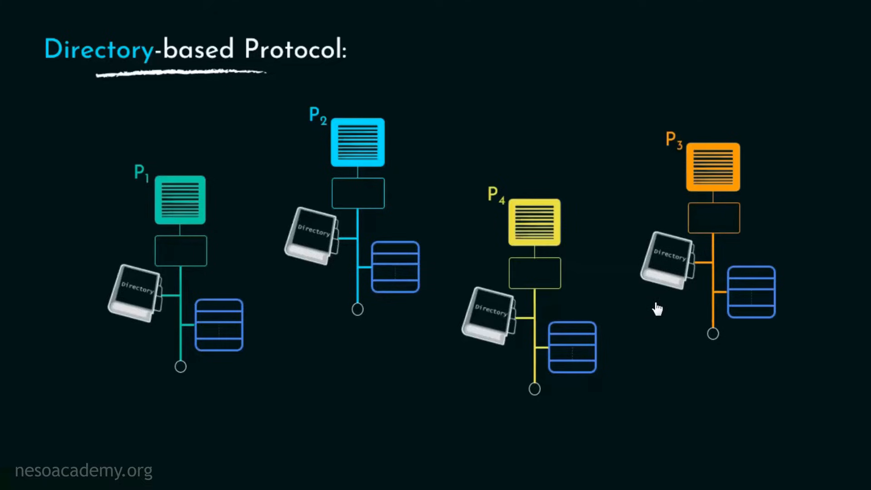
mouse_move(393, 265)
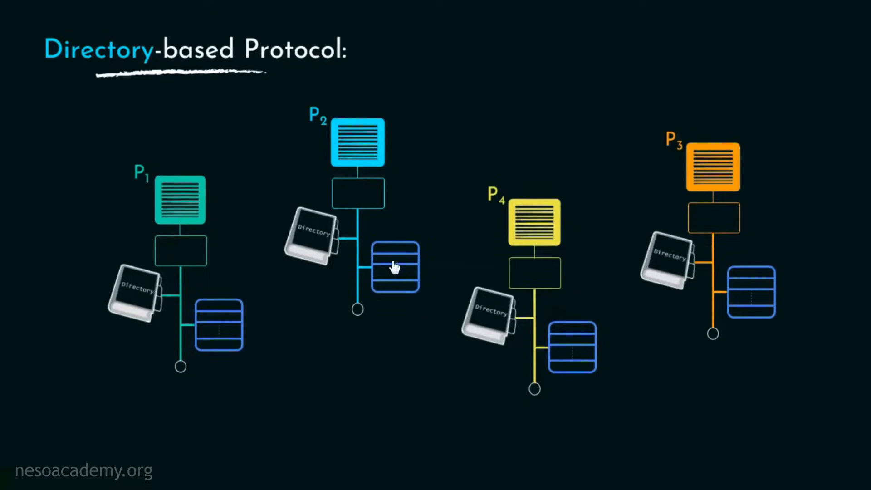
mouse_move(74, 421)
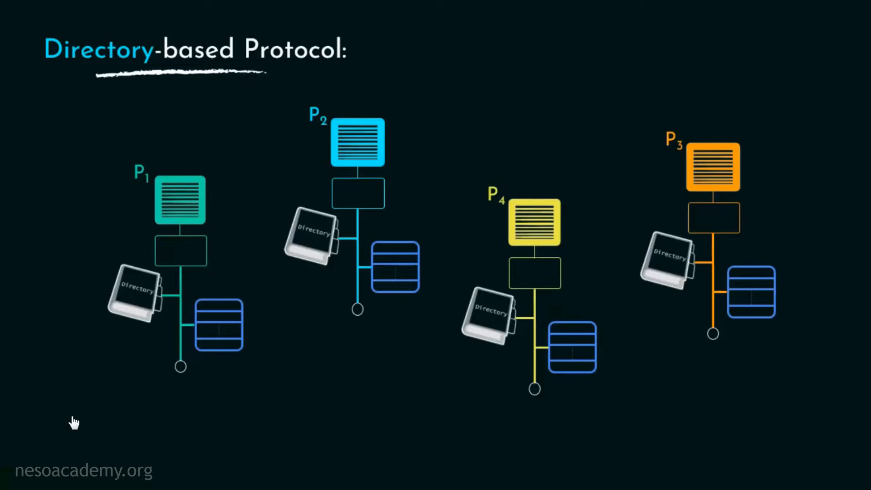
mouse_move(90, 413)
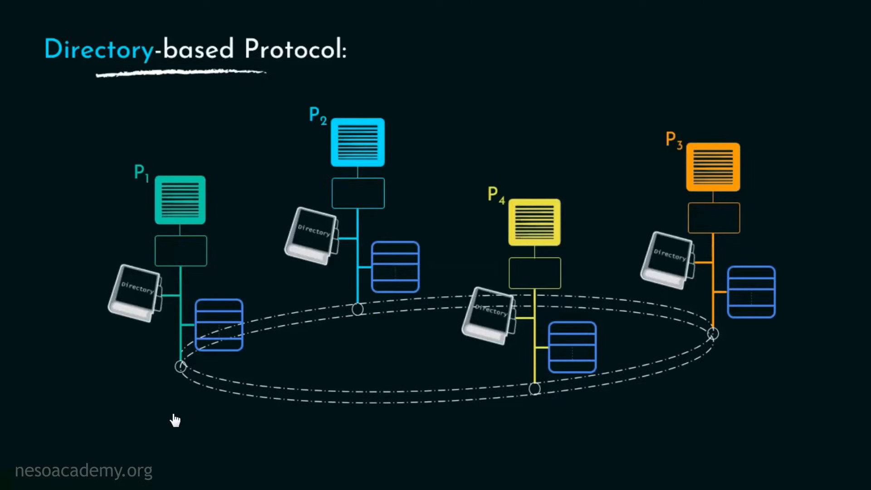
mouse_move(182, 410)
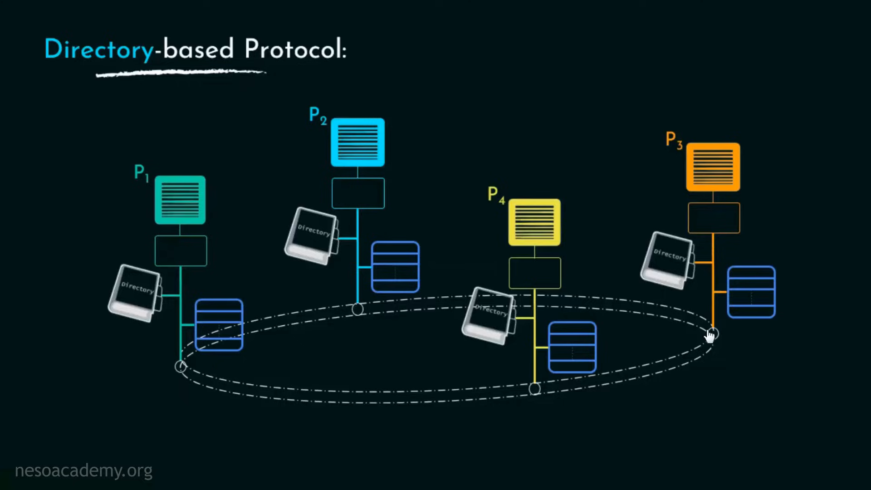
mouse_move(183, 369)
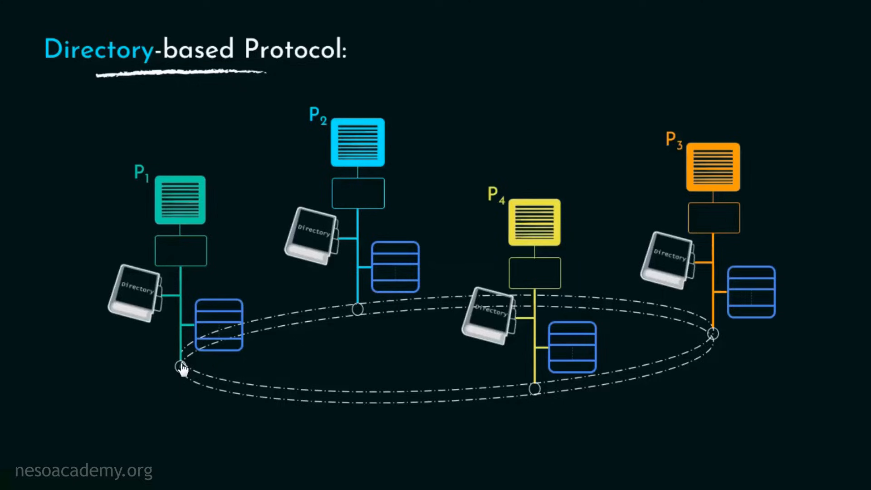
mouse_move(97, 395)
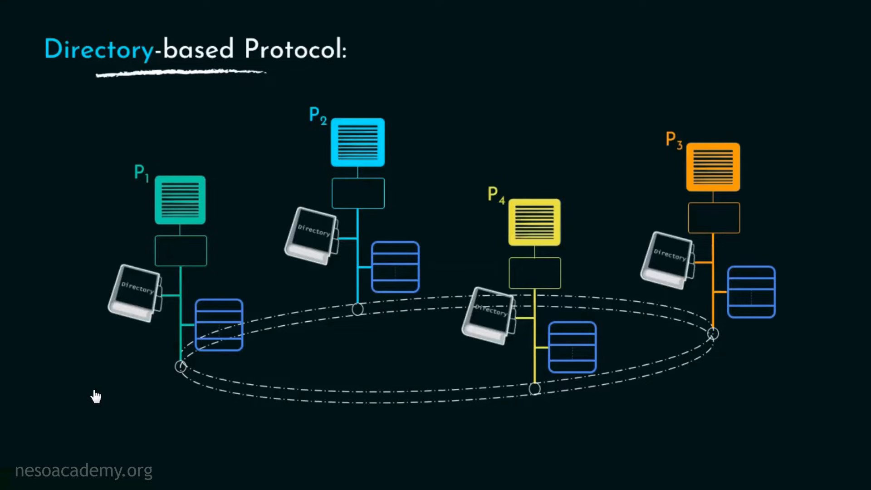
mouse_move(217, 138)
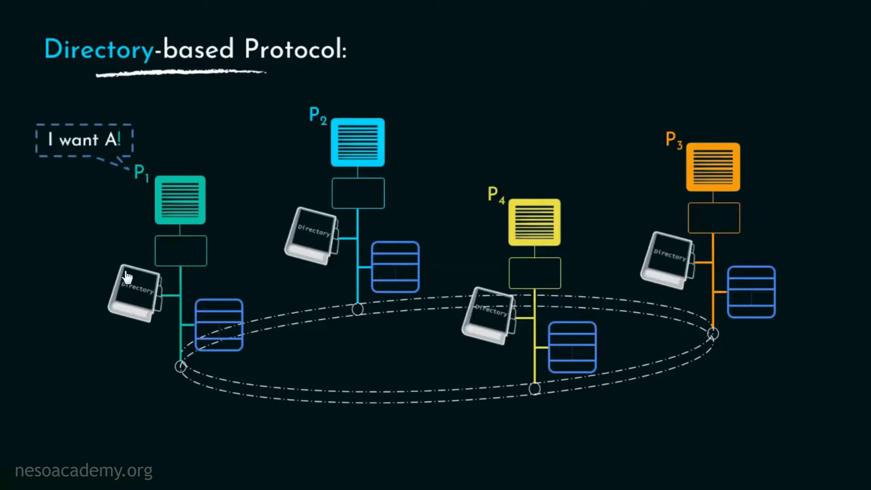
mouse_move(111, 159)
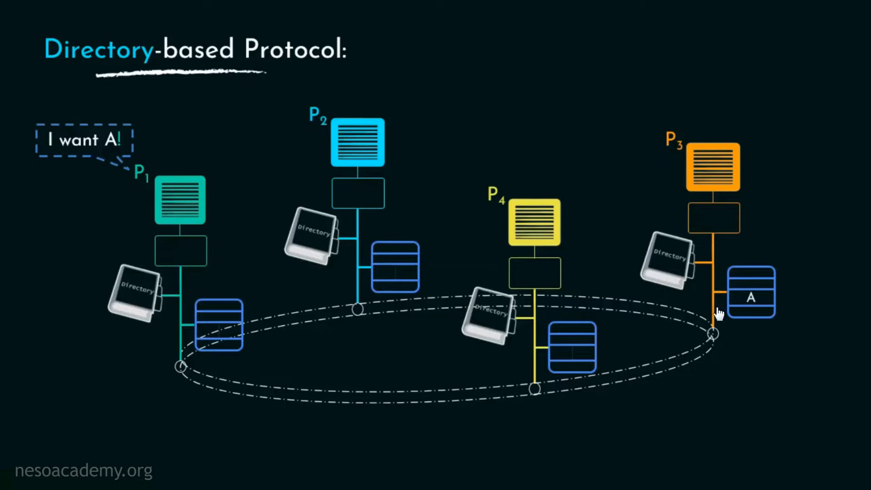
mouse_move(381, 333)
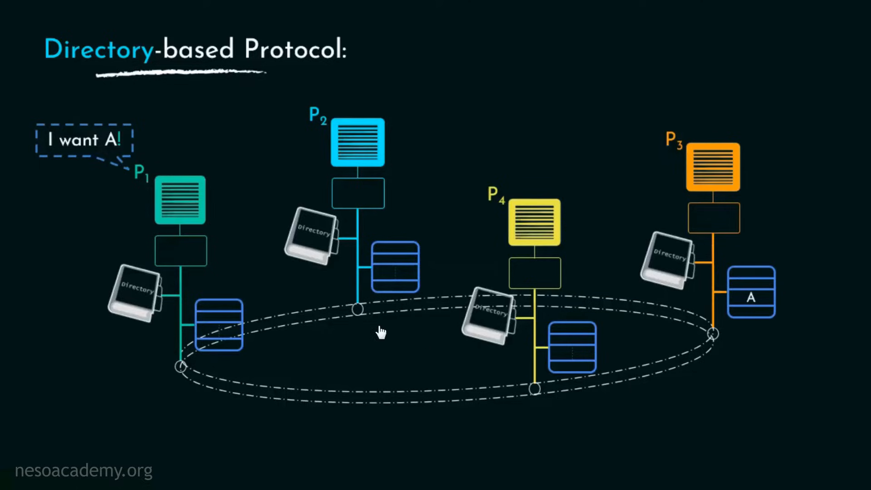
mouse_move(746, 327)
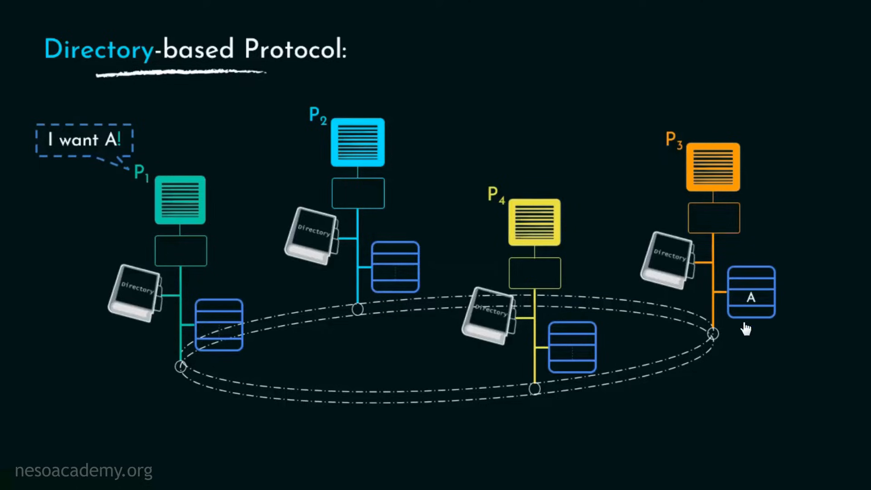
mouse_move(826, 337)
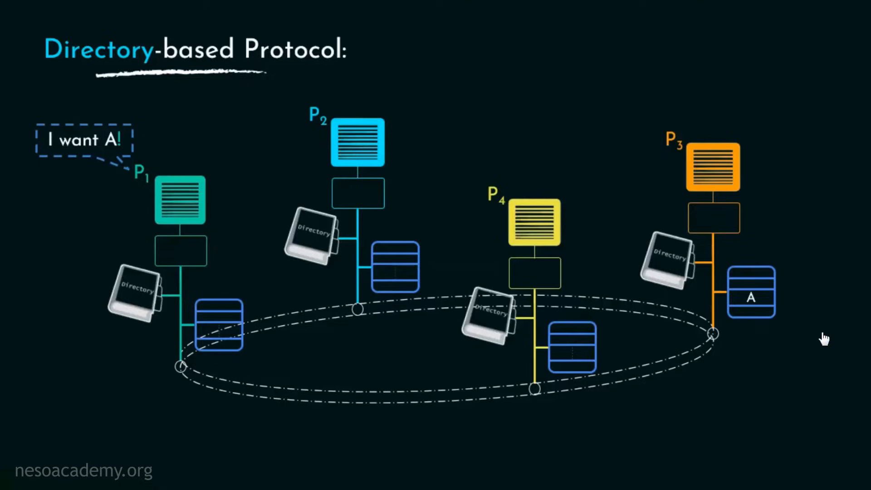
mouse_move(666, 397)
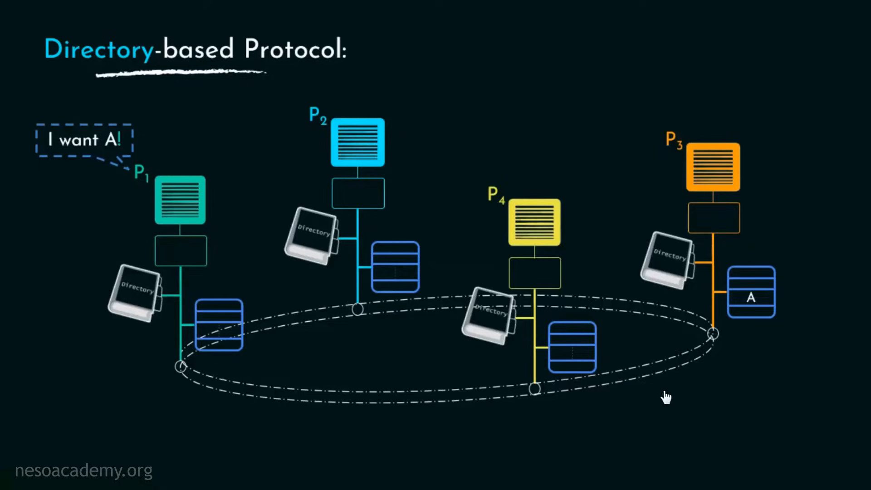
mouse_move(254, 448)
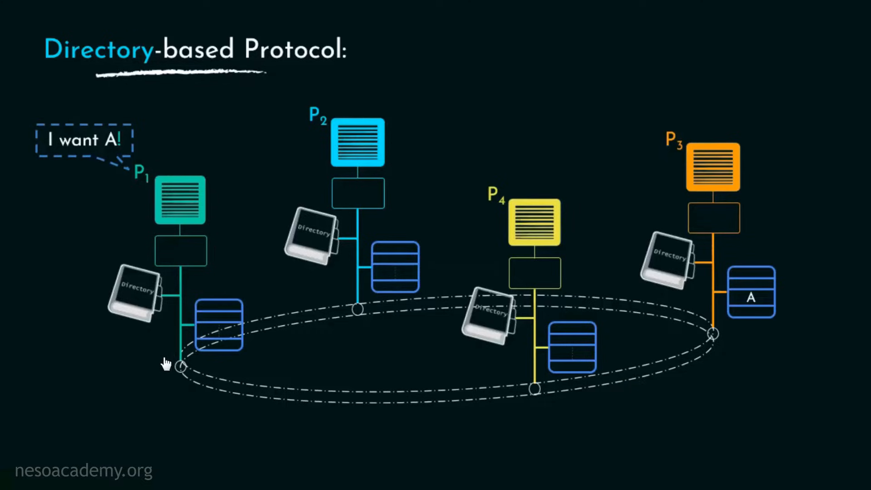
mouse_move(183, 378)
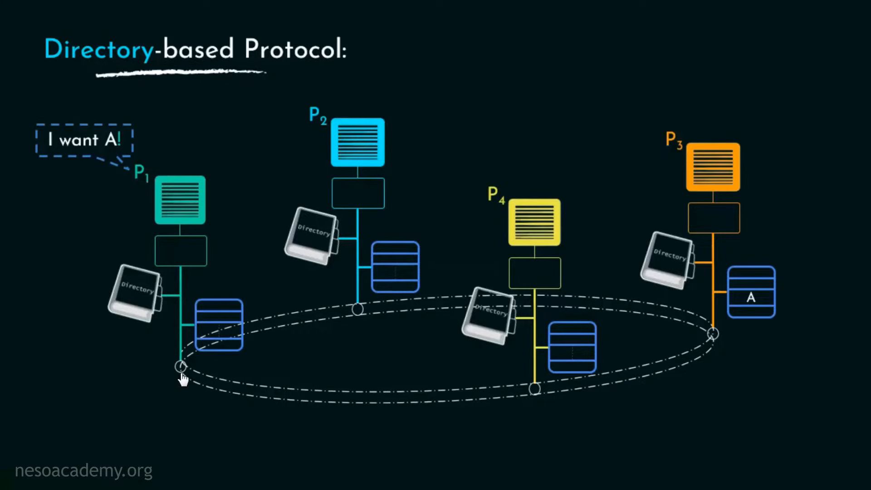
mouse_move(394, 286)
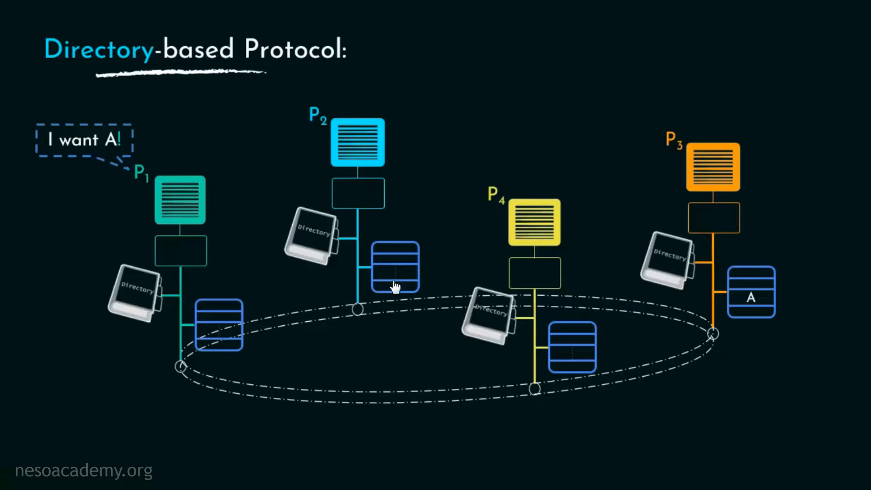
mouse_move(182, 375)
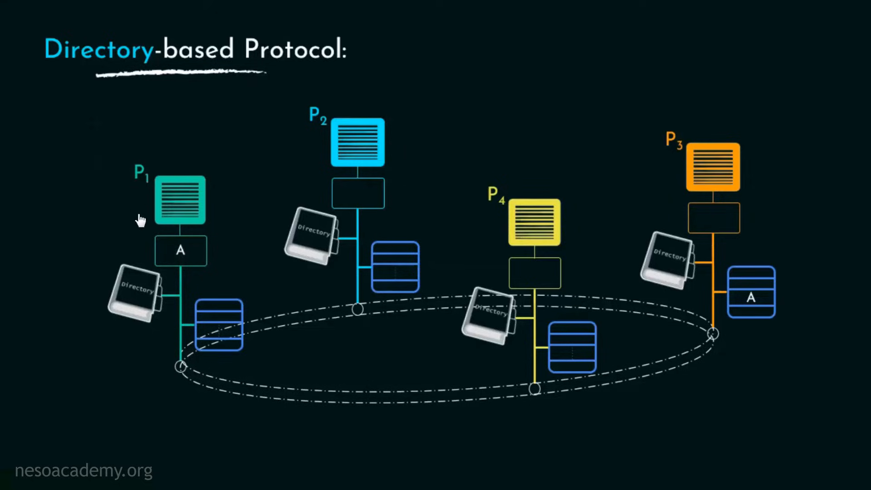
mouse_move(262, 268)
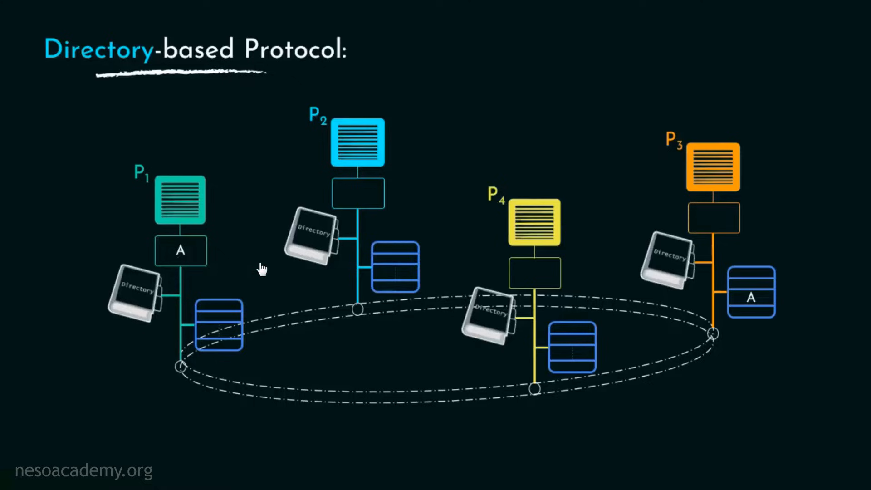
mouse_move(651, 136)
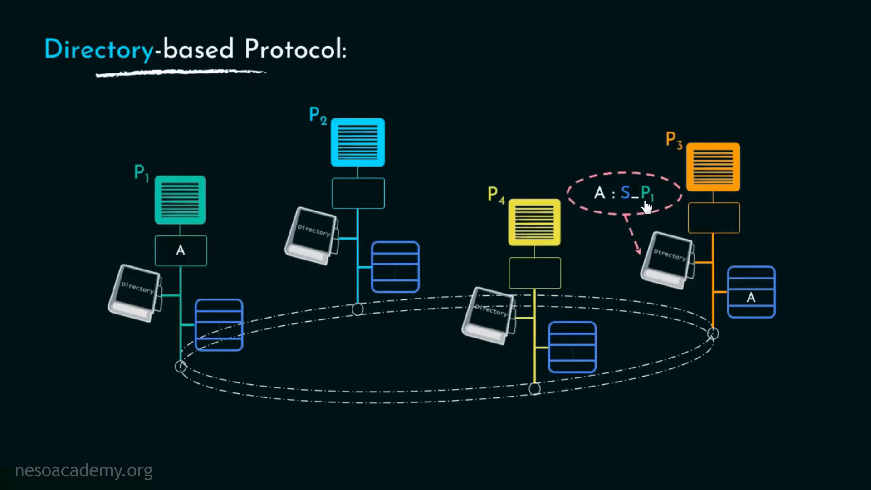
mouse_move(601, 203)
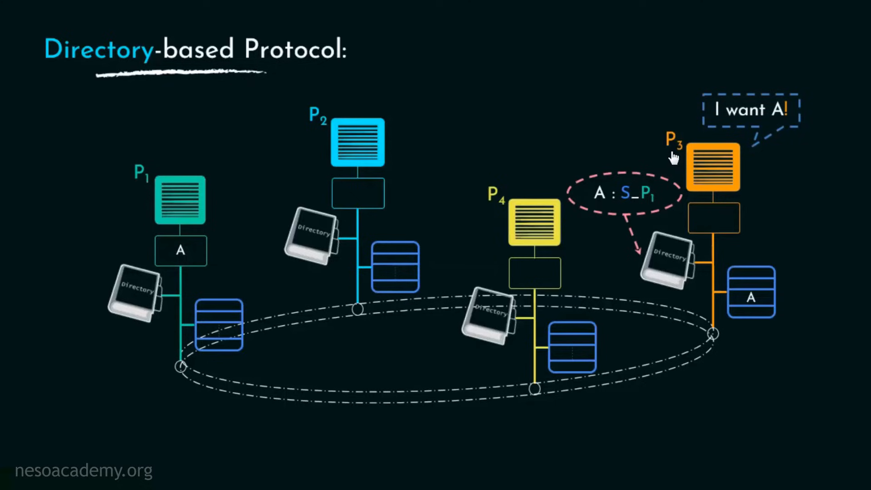
mouse_move(673, 262)
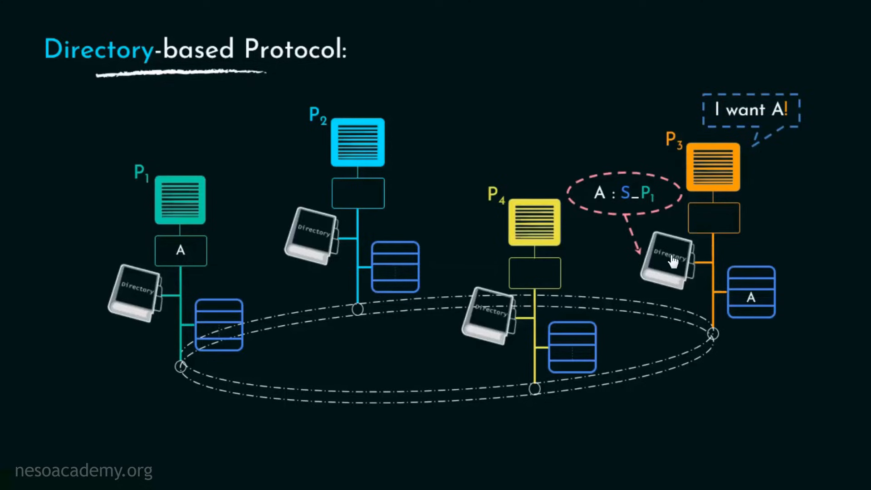
mouse_move(626, 205)
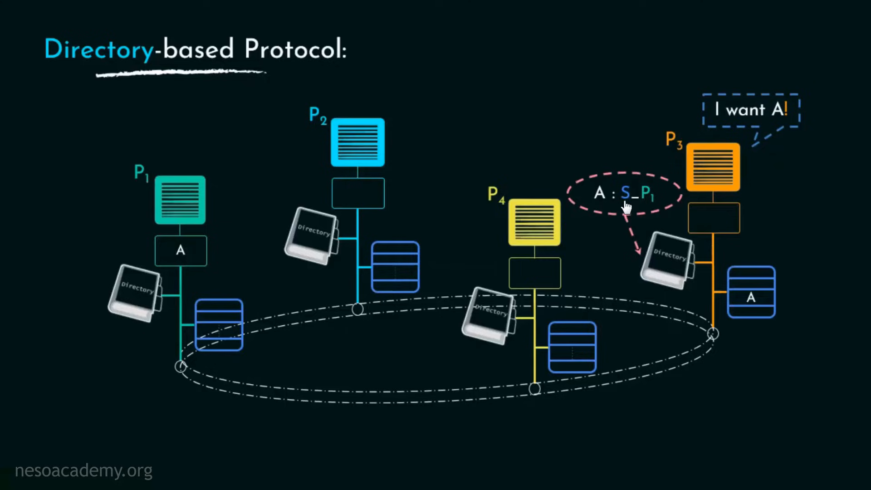
mouse_move(669, 163)
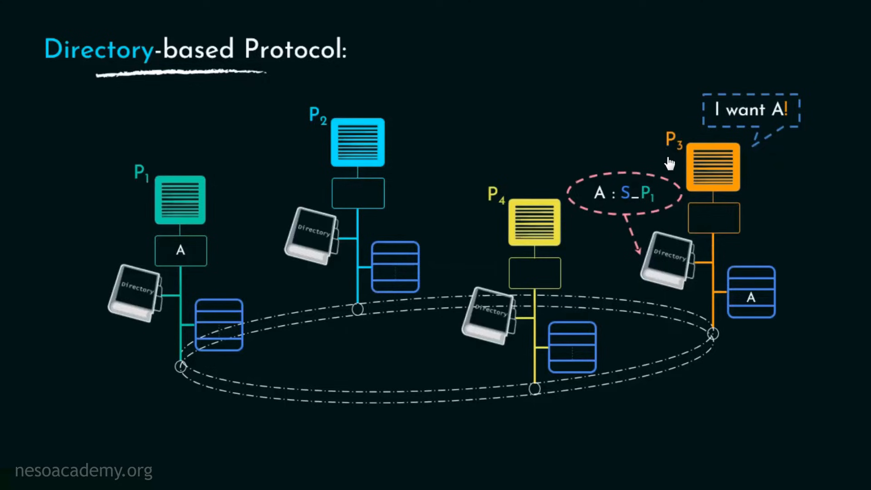
mouse_move(751, 308)
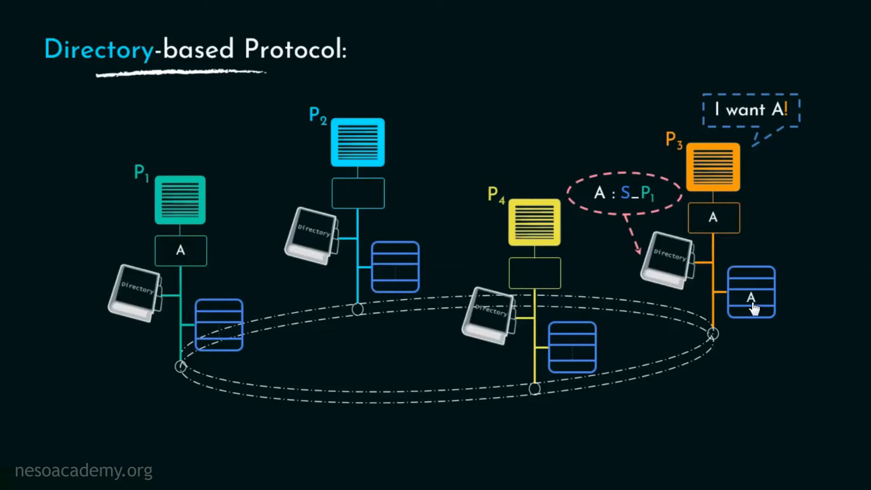
mouse_move(661, 266)
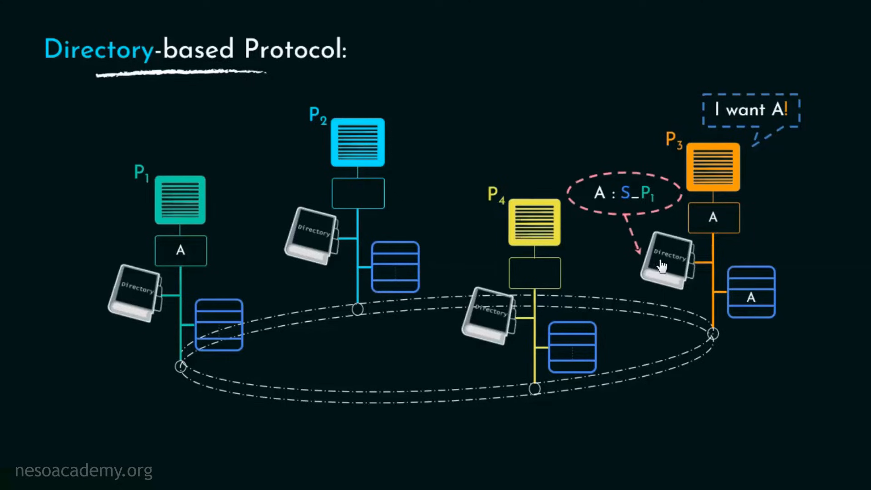
mouse_move(643, 208)
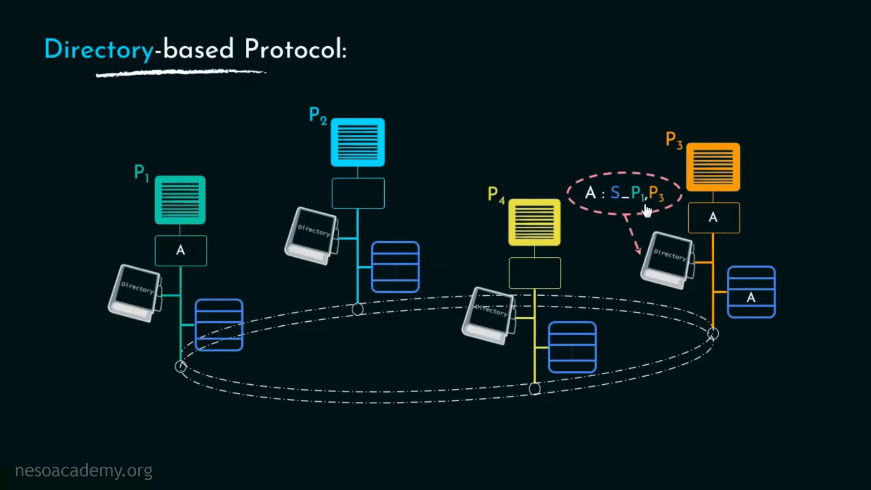
mouse_move(591, 207)
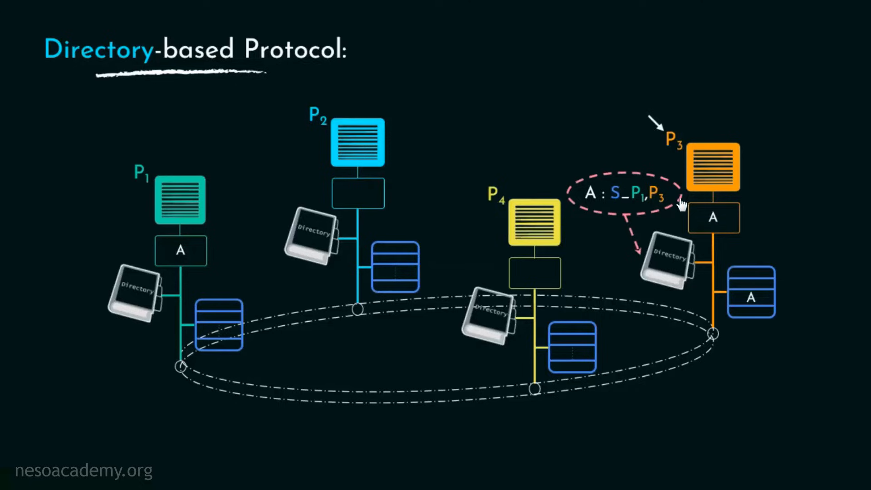
mouse_move(719, 234)
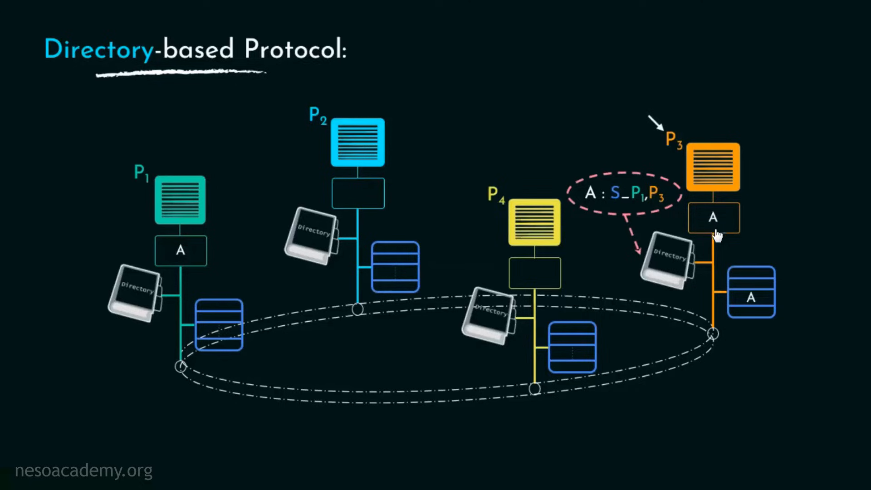
mouse_move(660, 283)
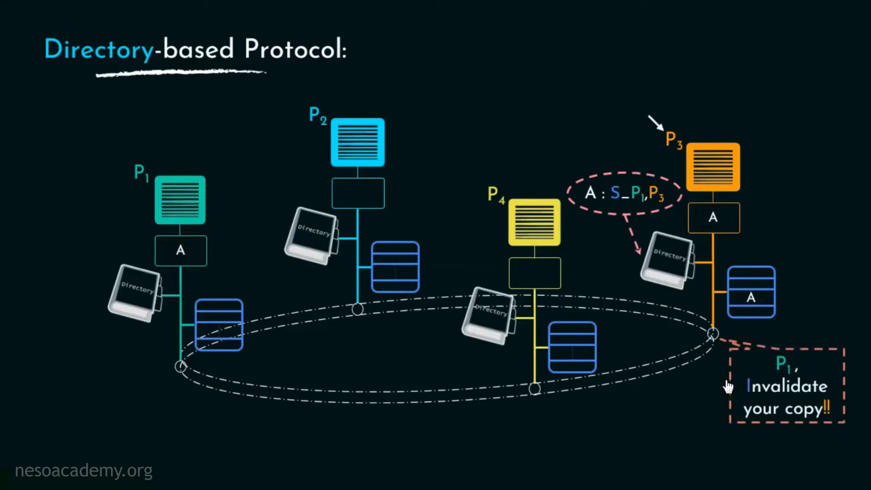
mouse_move(348, 411)
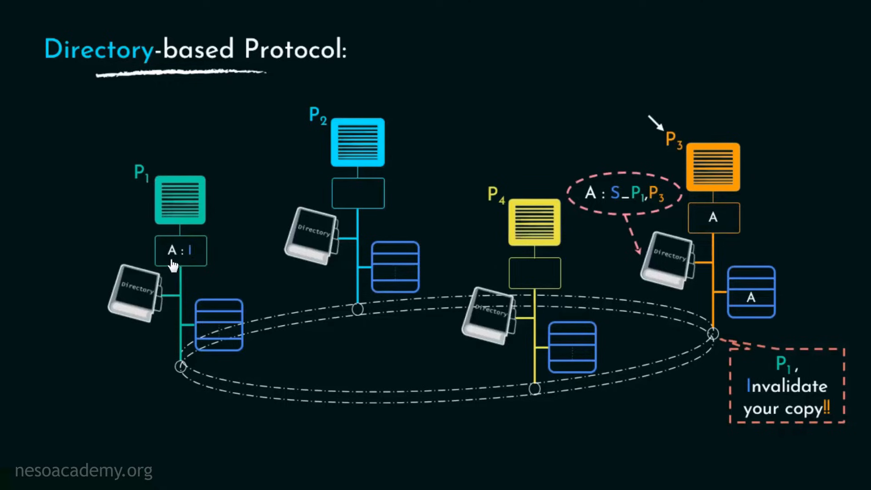
mouse_move(174, 264)
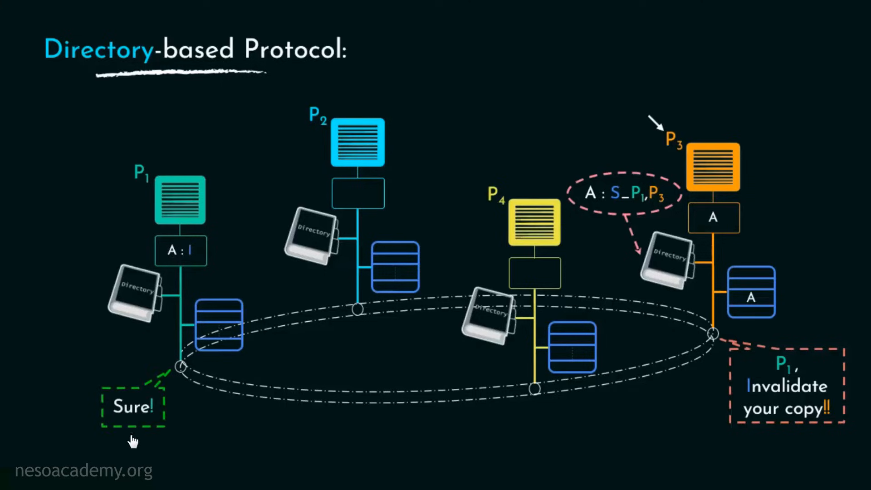
mouse_move(714, 336)
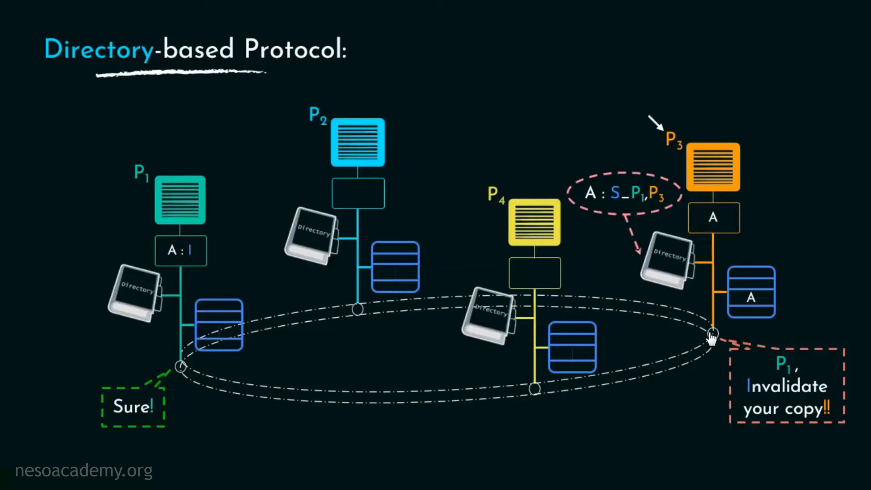
mouse_move(655, 233)
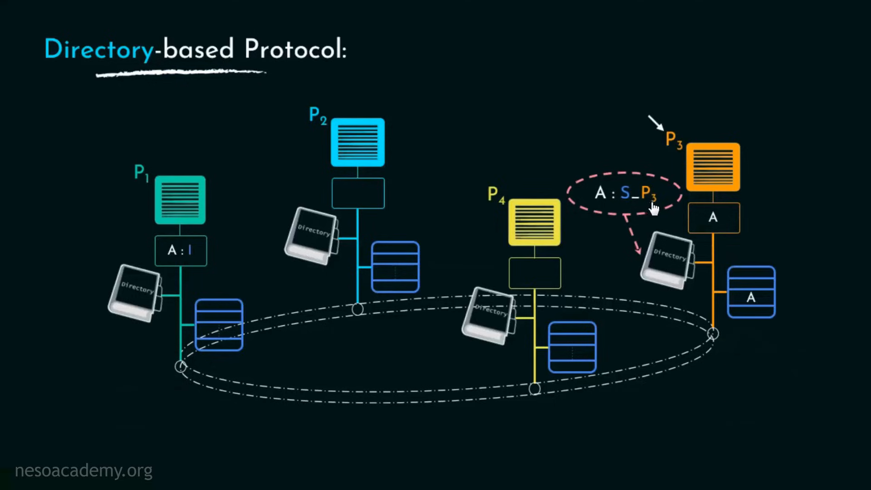
mouse_move(646, 208)
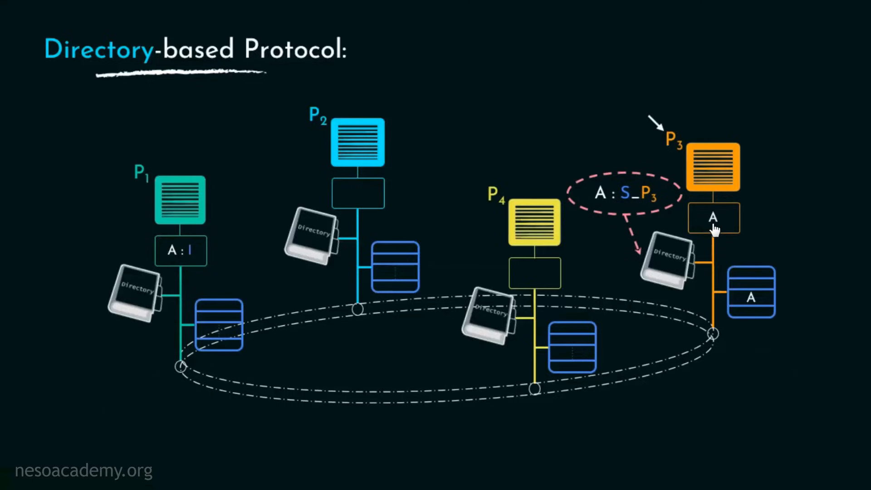
mouse_move(673, 161)
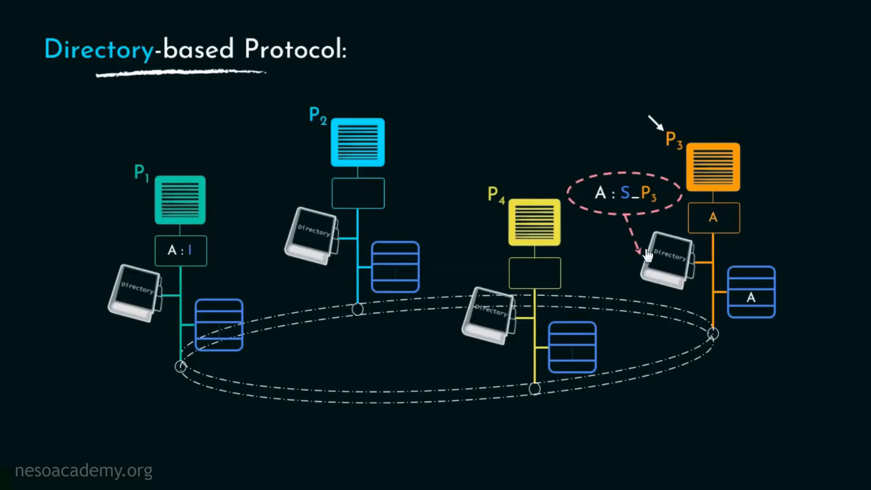
mouse_move(597, 208)
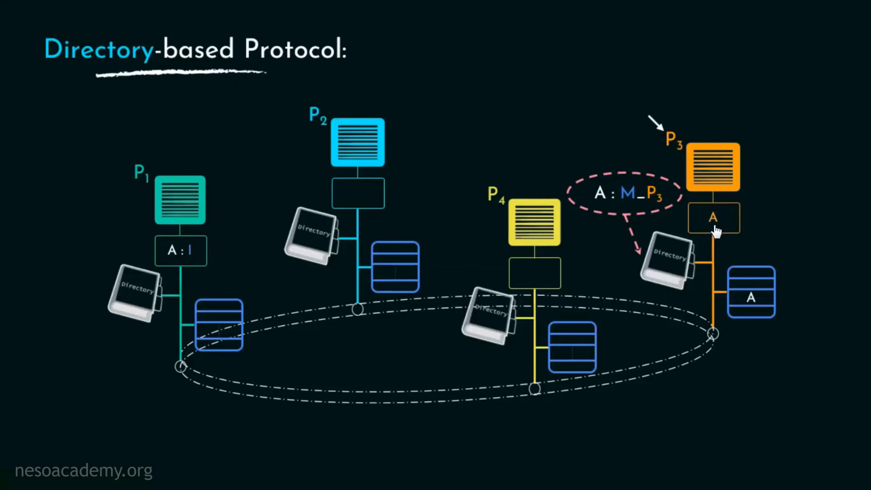
mouse_move(751, 261)
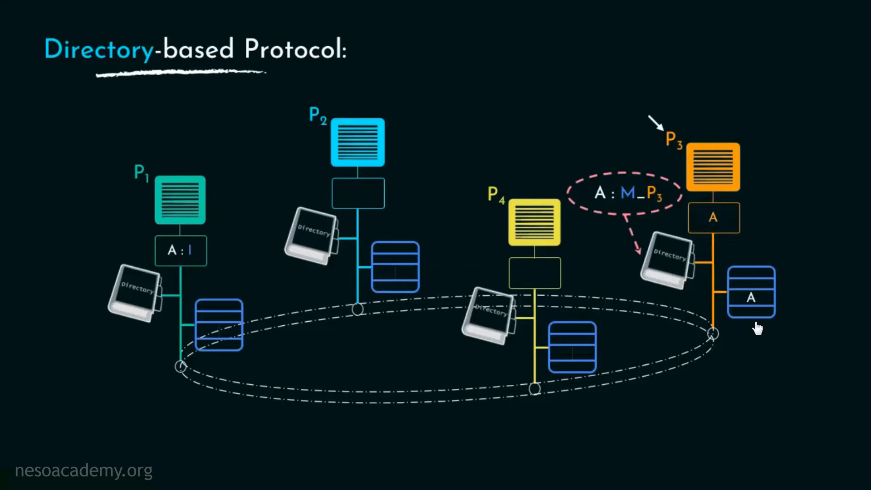
mouse_move(800, 299)
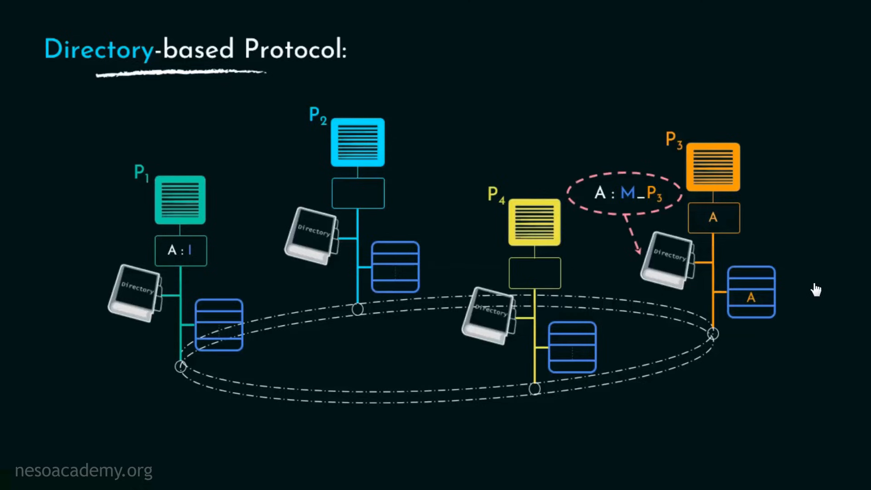
mouse_move(809, 297)
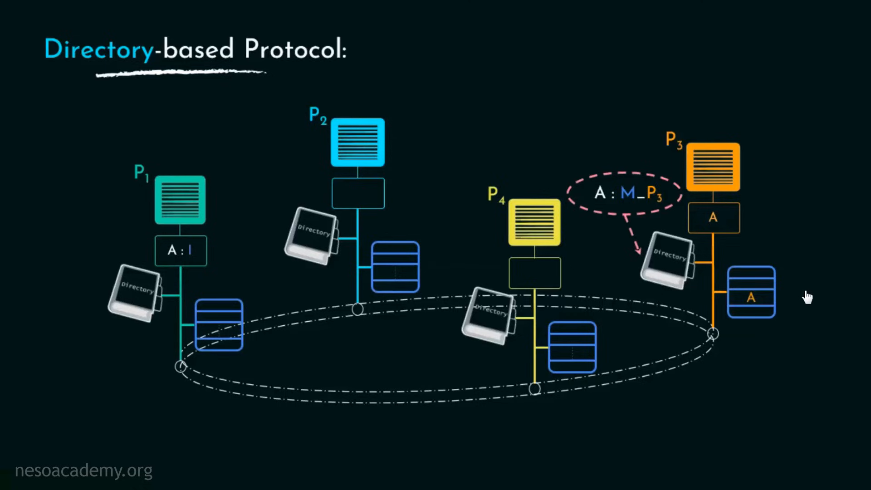
mouse_move(734, 312)
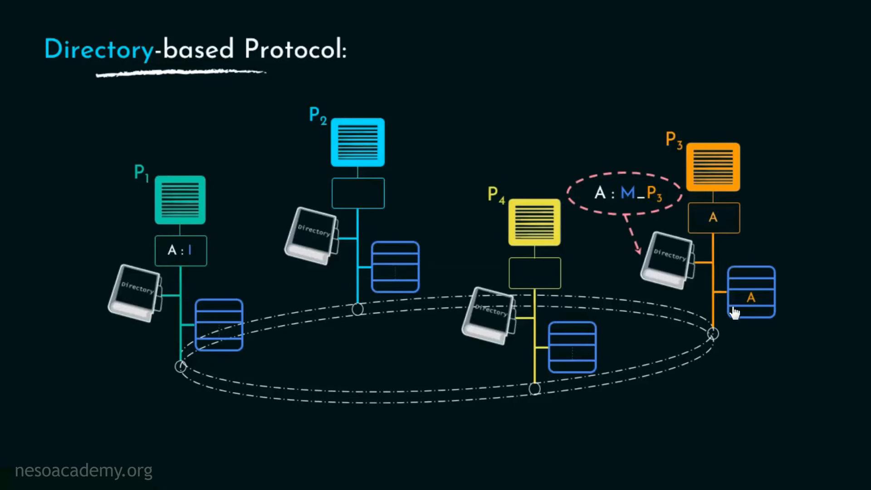
mouse_move(596, 205)
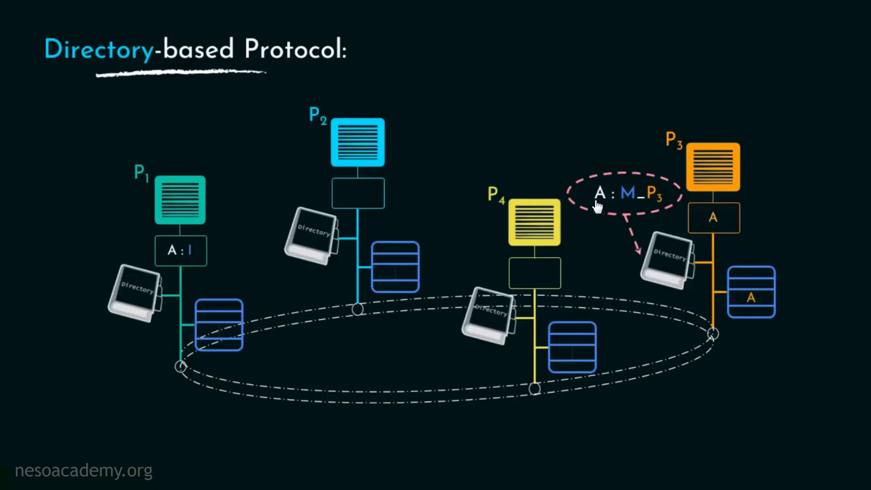
mouse_move(621, 215)
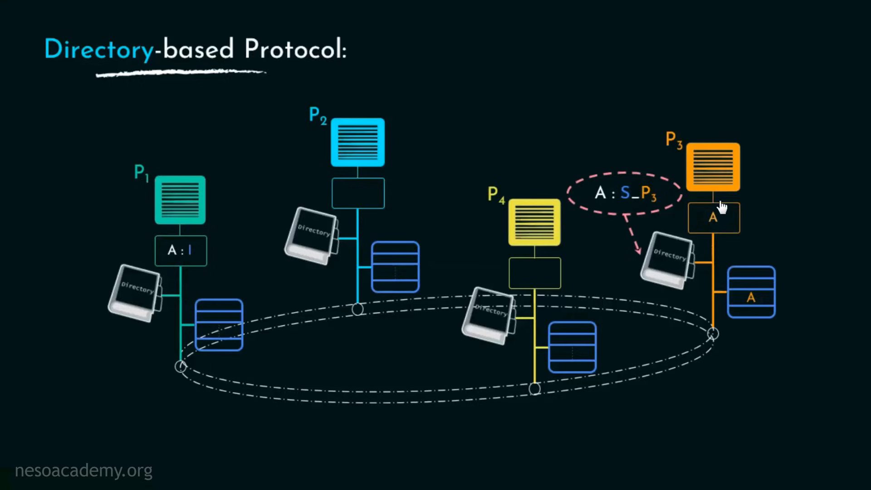
mouse_move(709, 234)
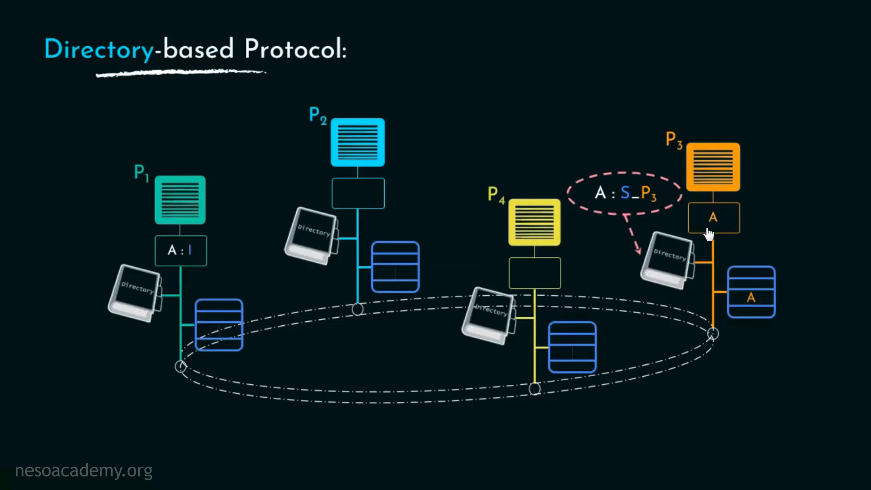
mouse_move(650, 208)
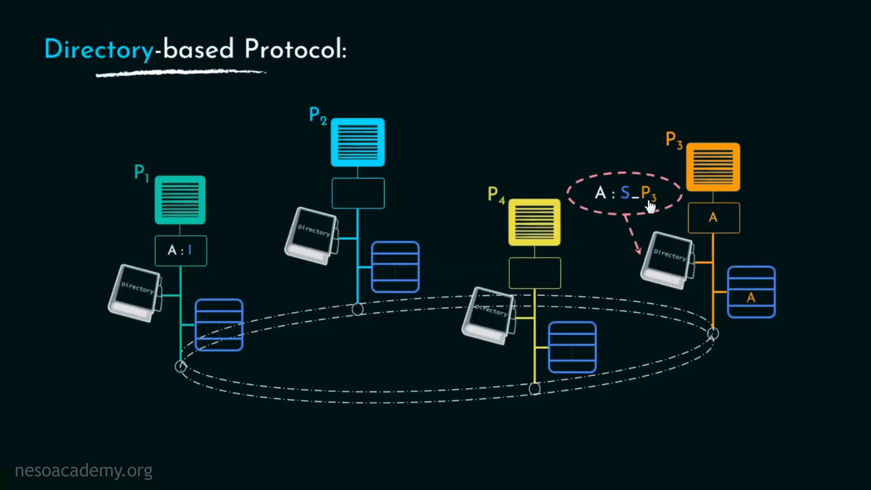
mouse_move(385, 196)
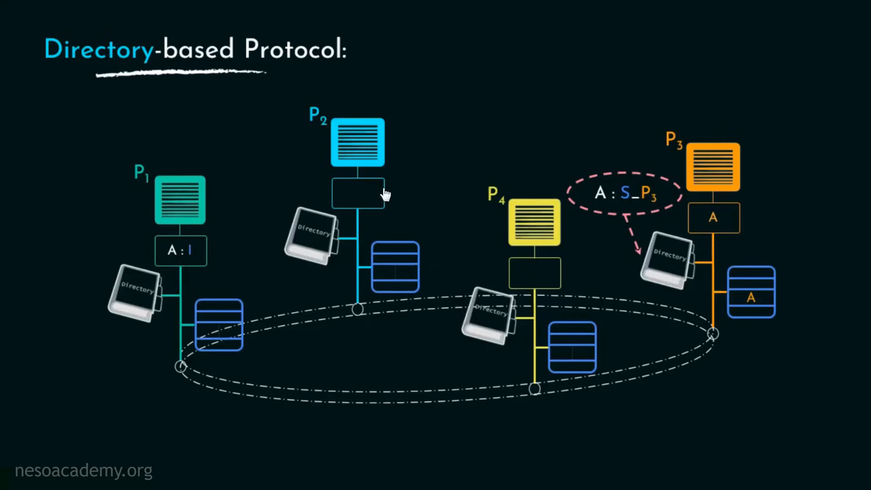
mouse_move(710, 377)
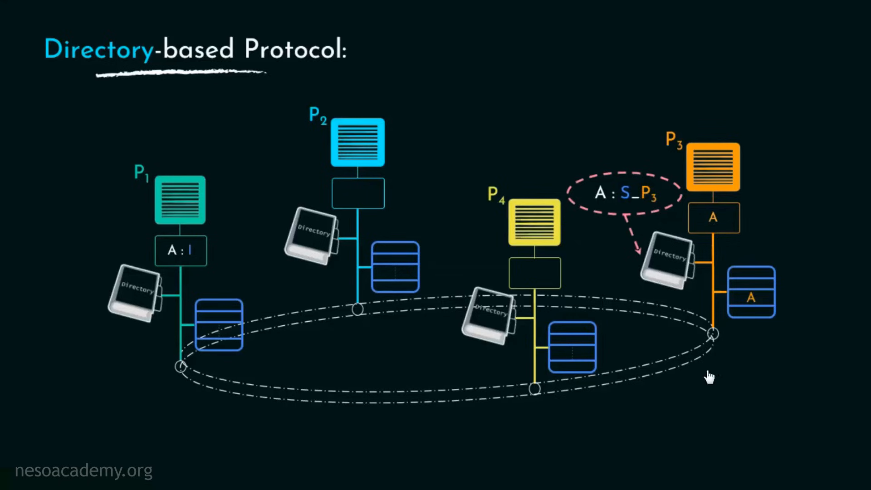
mouse_move(744, 398)
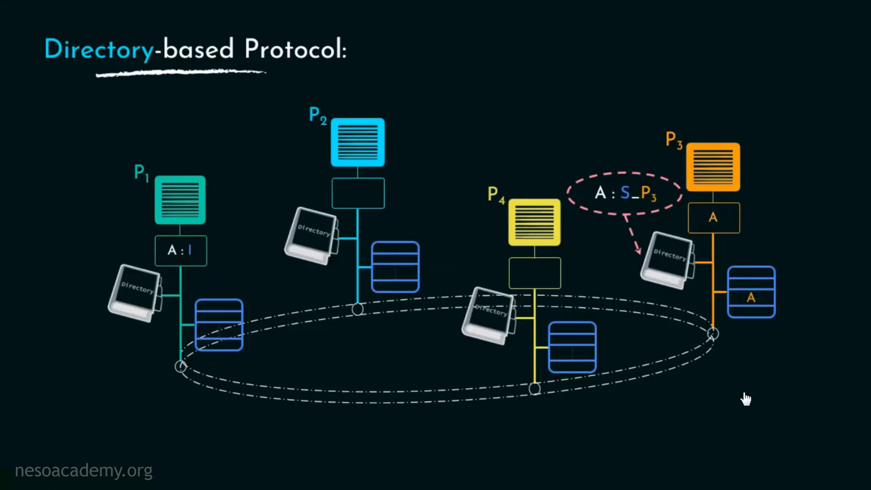
mouse_move(495, 222)
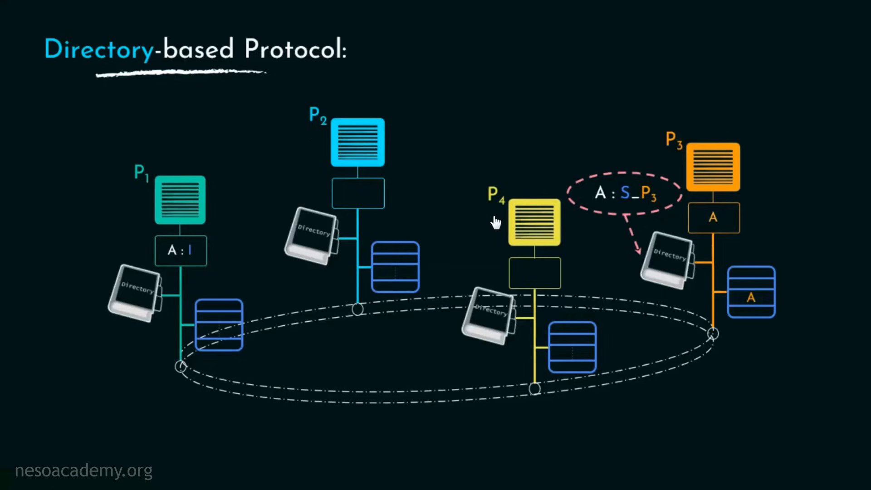
mouse_move(191, 383)
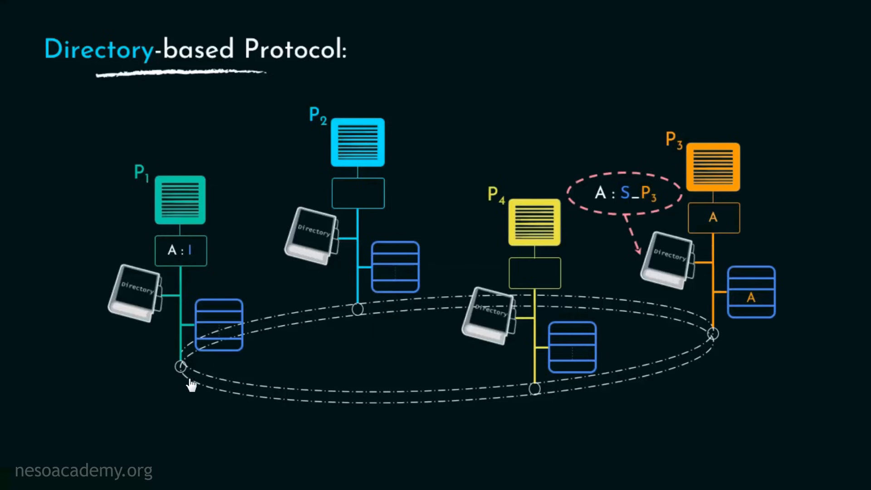
mouse_move(801, 384)
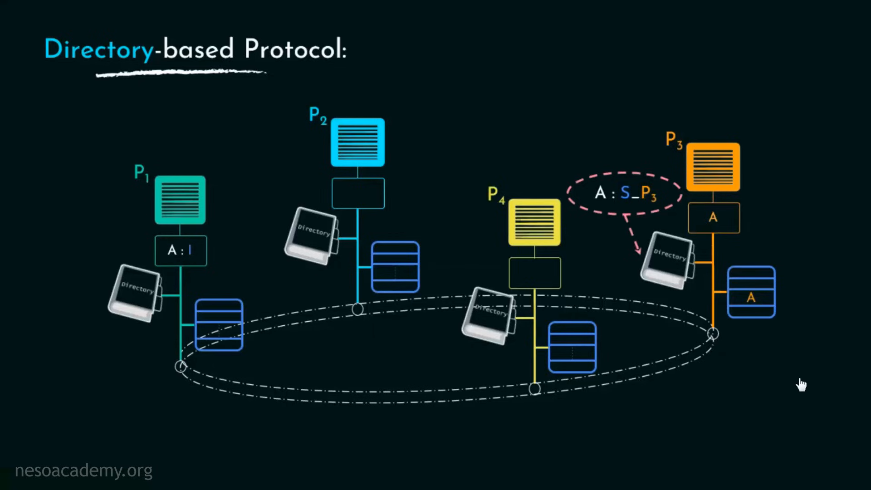
mouse_move(805, 390)
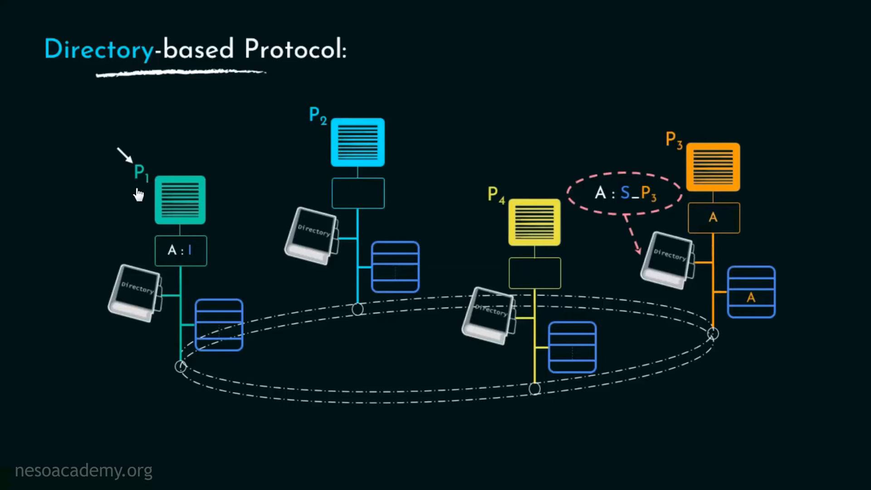
mouse_move(147, 261)
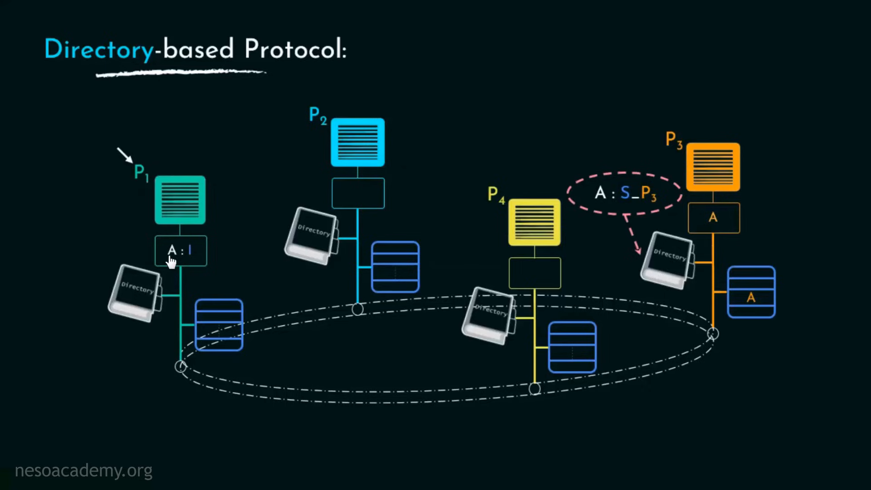
mouse_move(186, 270)
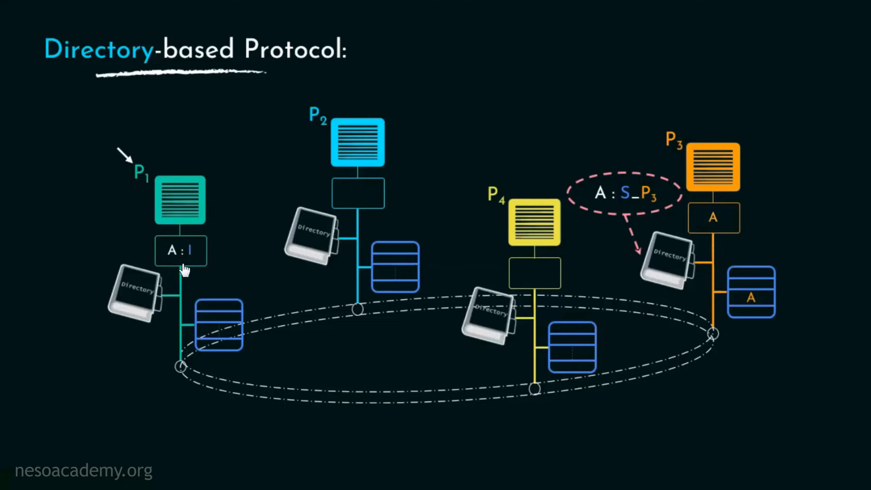
mouse_move(188, 265)
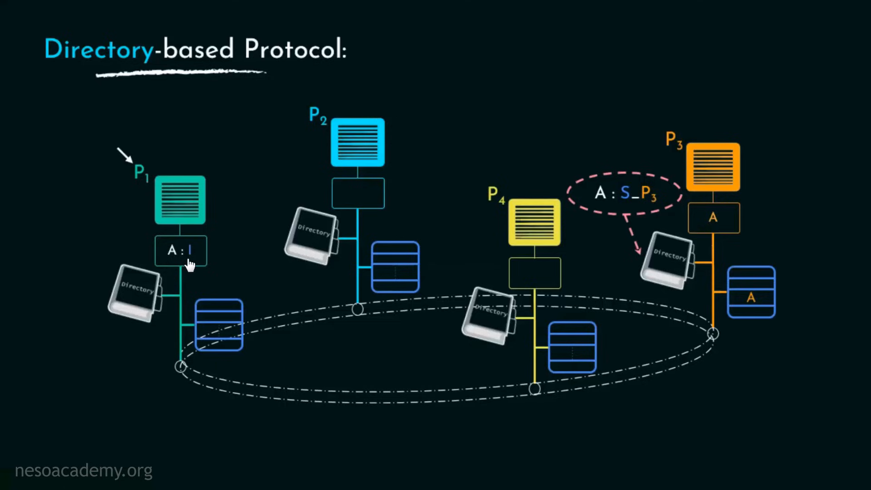
mouse_move(145, 258)
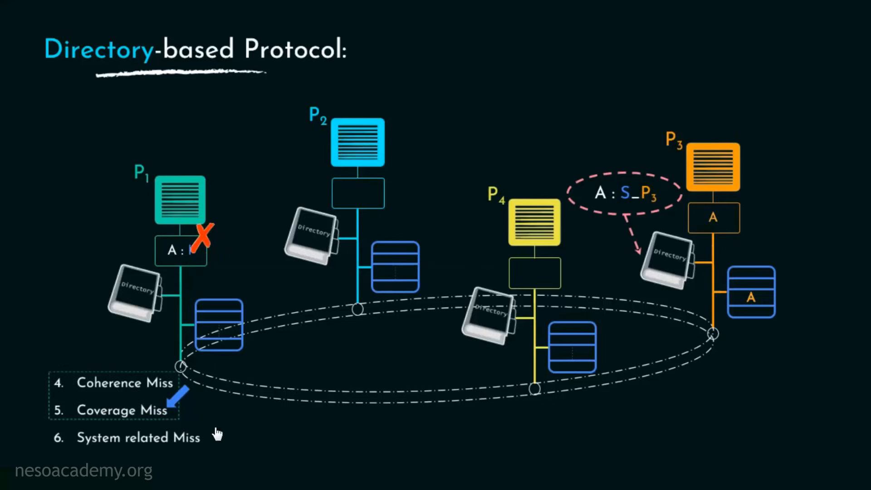
mouse_move(62, 264)
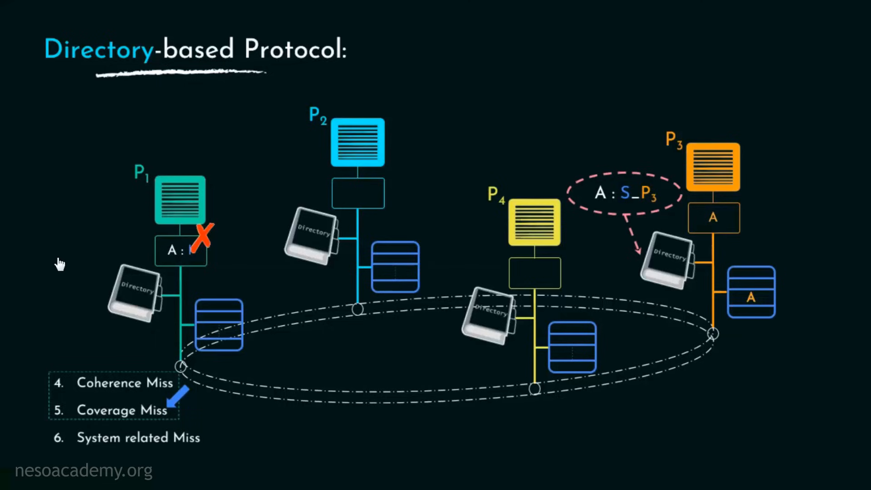
mouse_move(792, 376)
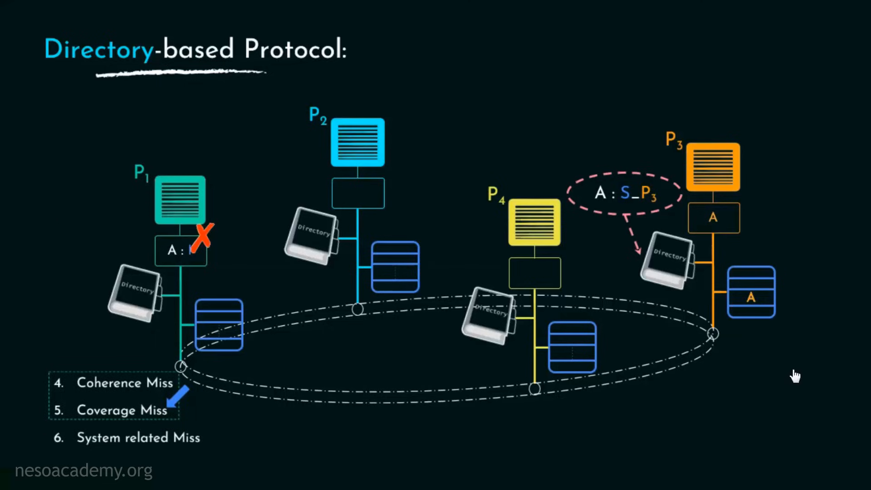
mouse_move(796, 378)
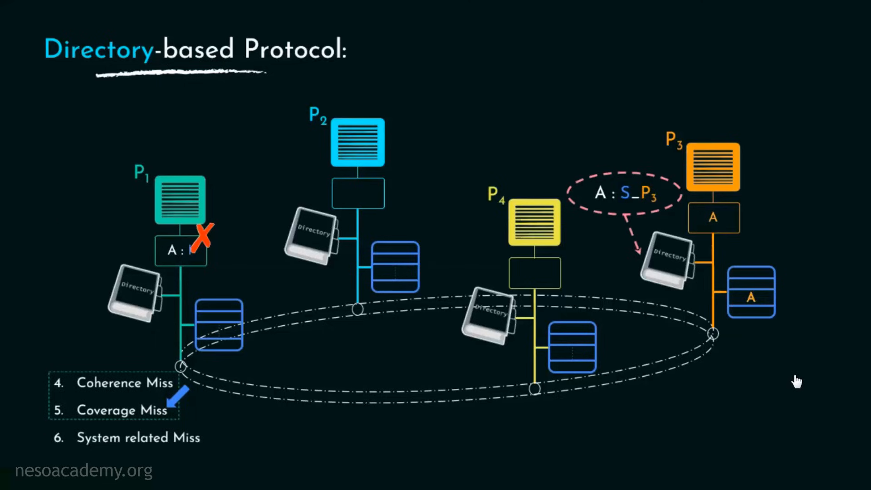